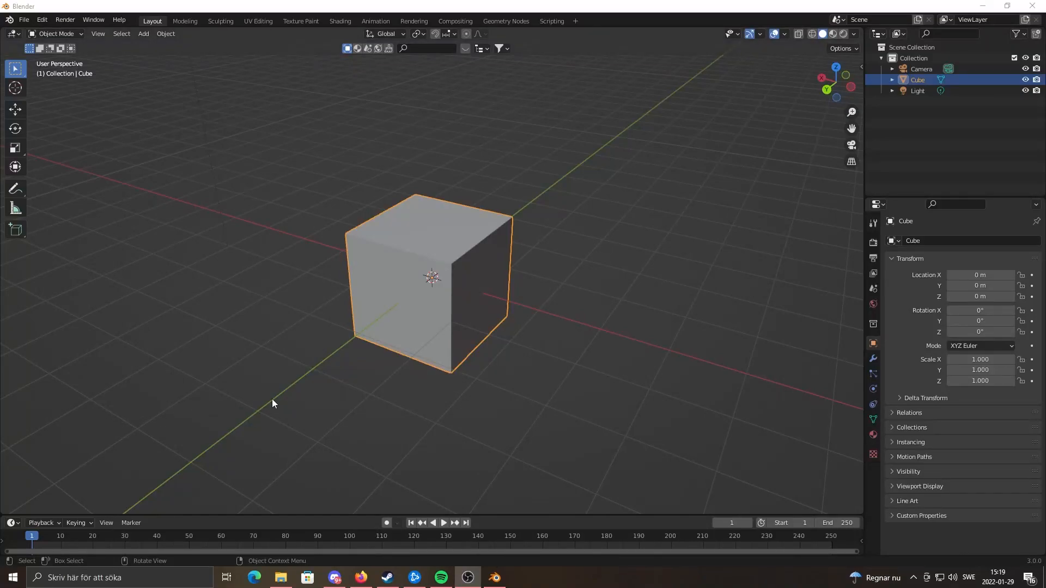
{"action": "mouse_move", "coordinate": [454, 376]}
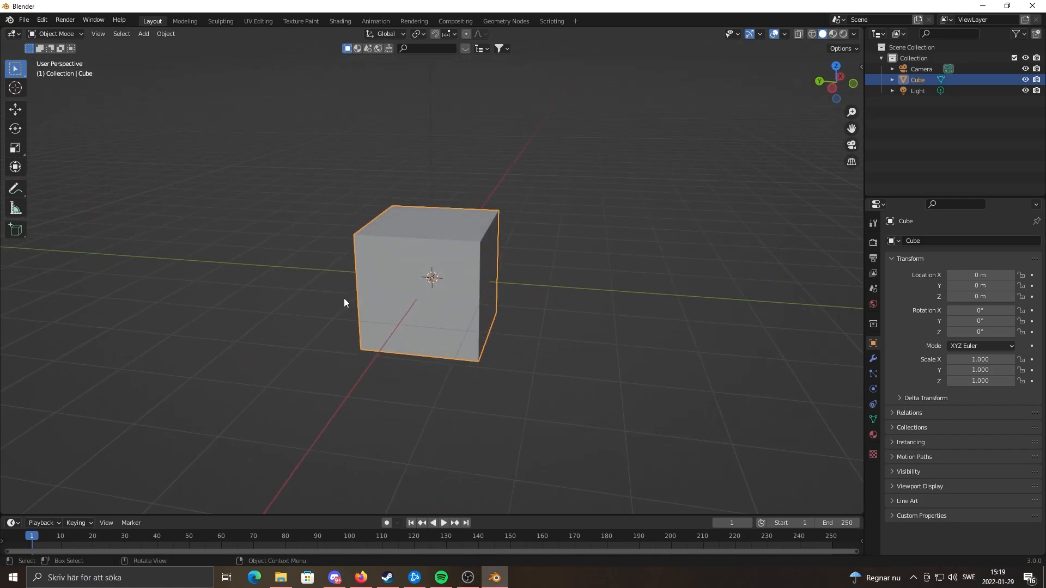
{"action": "mouse_move", "coordinate": [393, 311]}
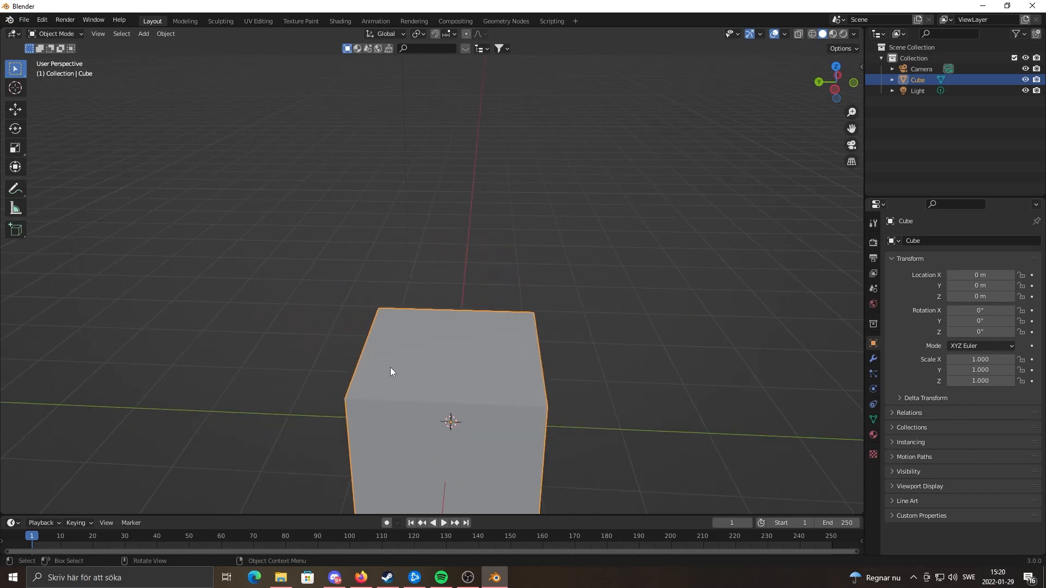
Zoom the viewport around the default cube before switching to the Nolz VFX channel.
{"action": "scroll", "scroll_direction": "down", "scroll_amount": 3}
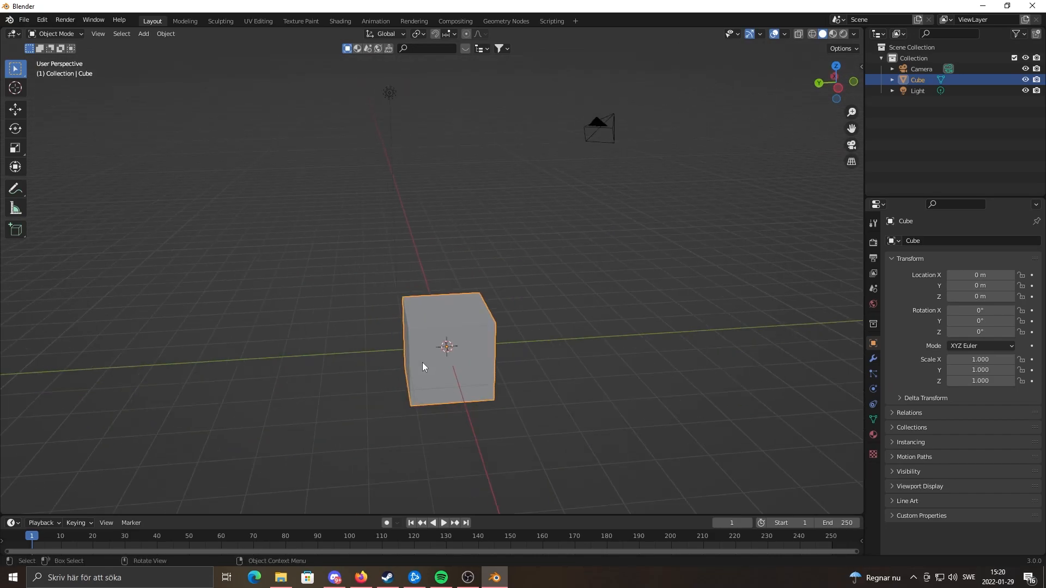
{"action": "mouse_move", "coordinate": [417, 367]}
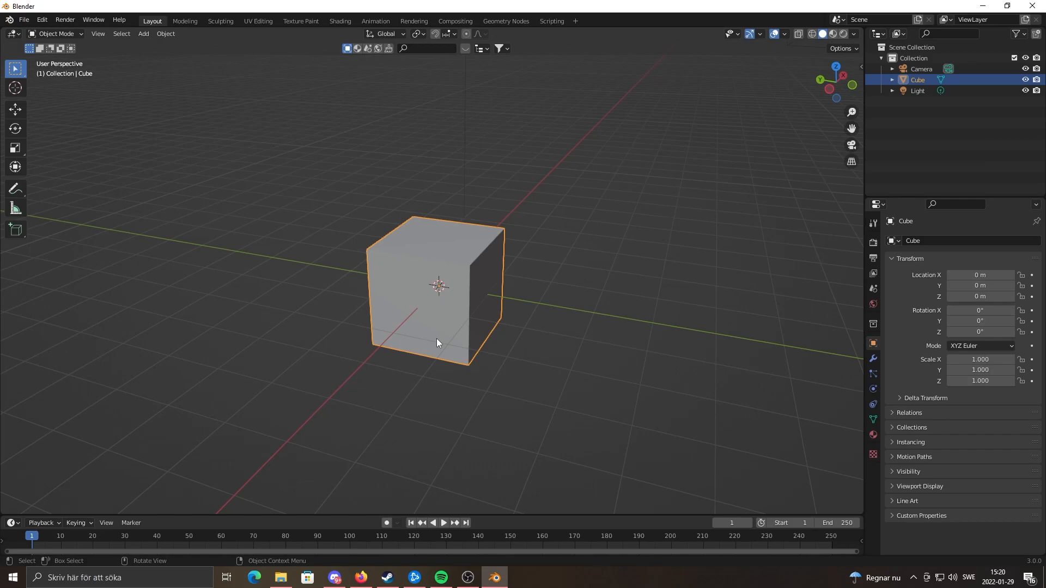
{"action": "mouse_move", "coordinate": [371, 565]}
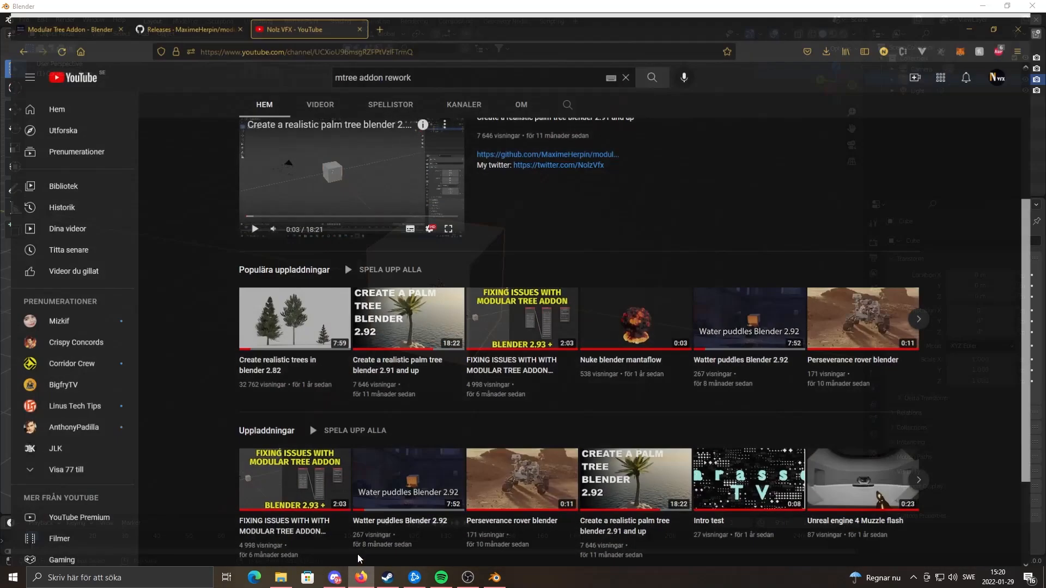
Bring up the modular_tree repository main page on GitHub and review its README.
{"action": "left_click", "coordinate": [186, 29]}
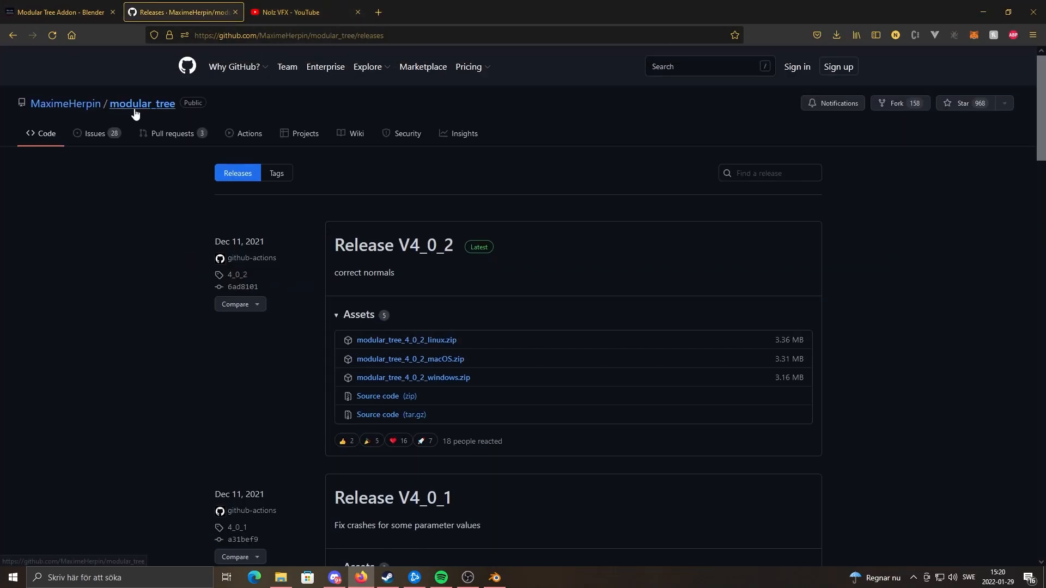
{"action": "left_click", "coordinate": [142, 104]}
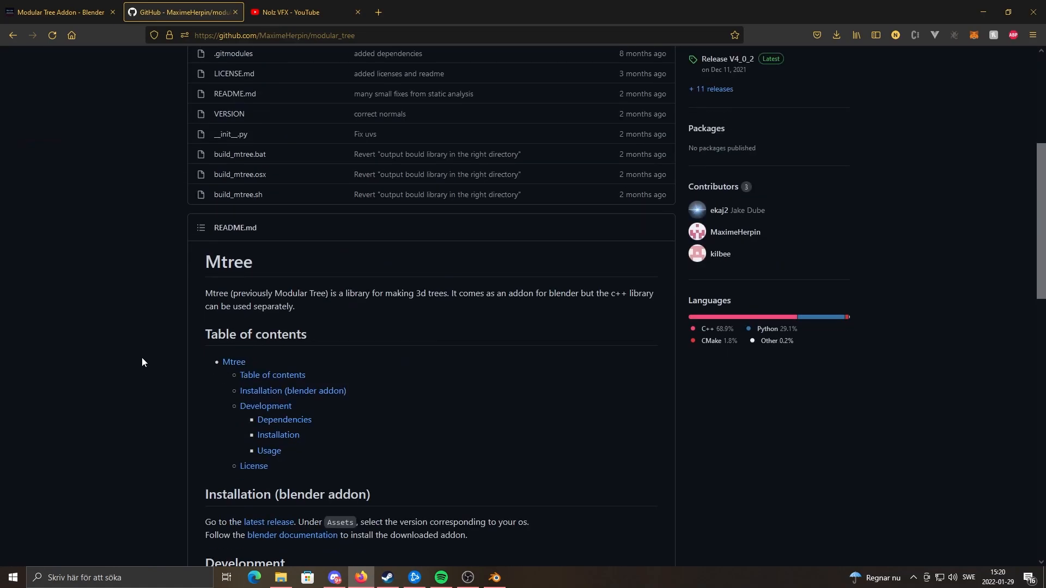
{"action": "scroll", "scroll_direction": "up", "scroll_amount": 3}
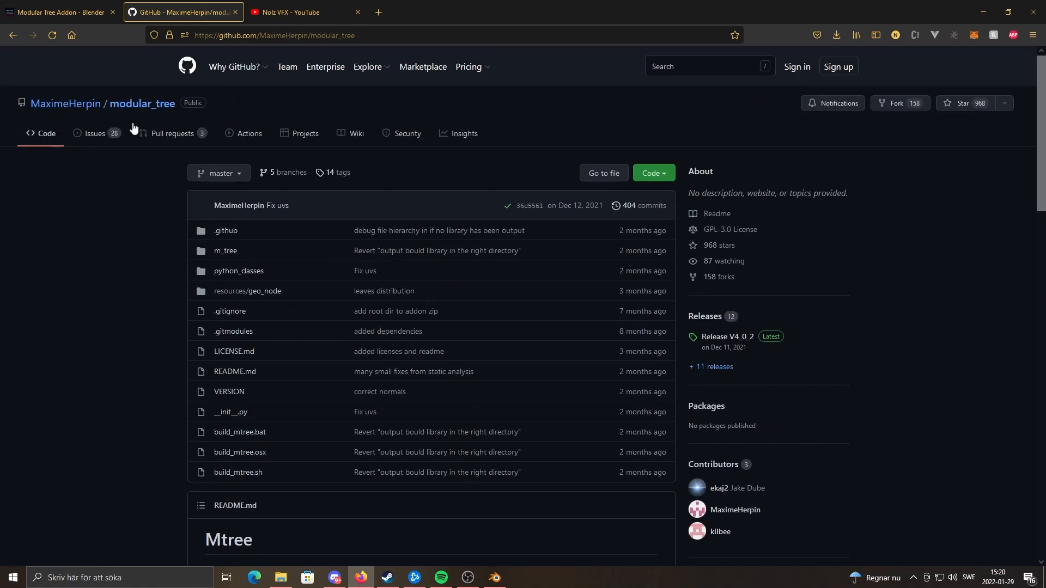
{"action": "mouse_move", "coordinate": [109, 198]}
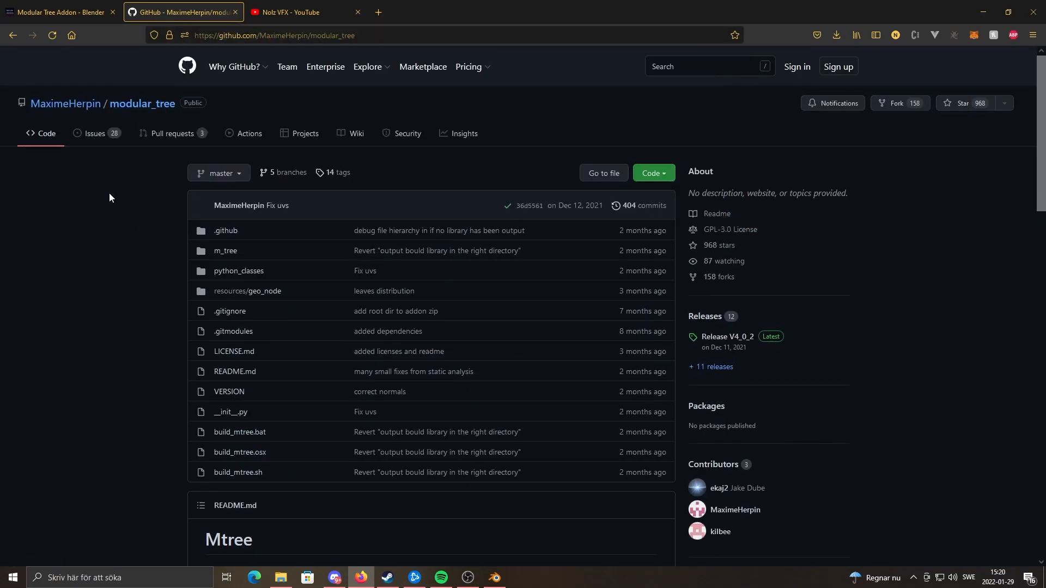
{"action": "mouse_move", "coordinate": [513, 385]}
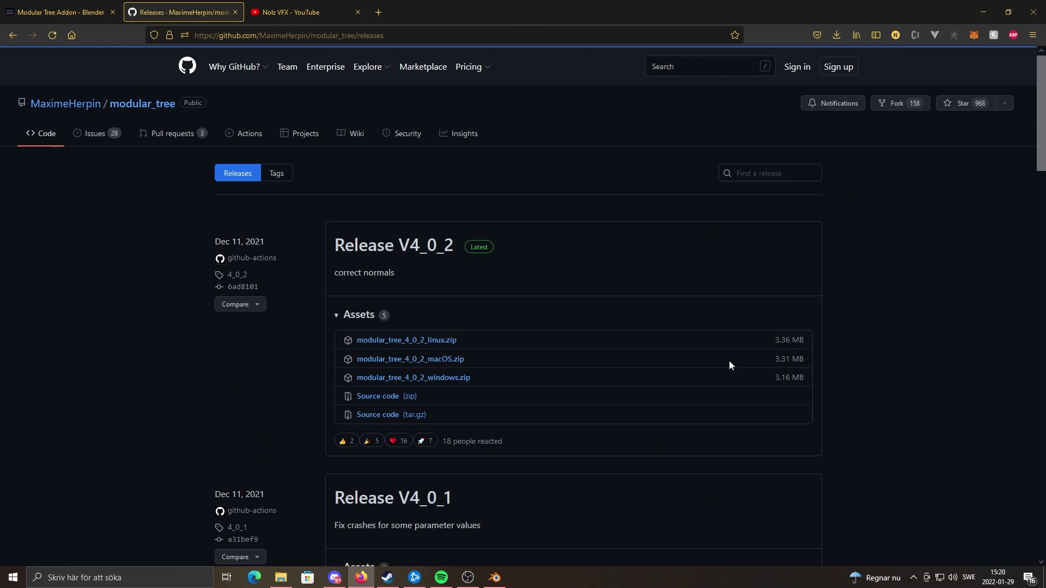
{"action": "mouse_move", "coordinate": [443, 374]}
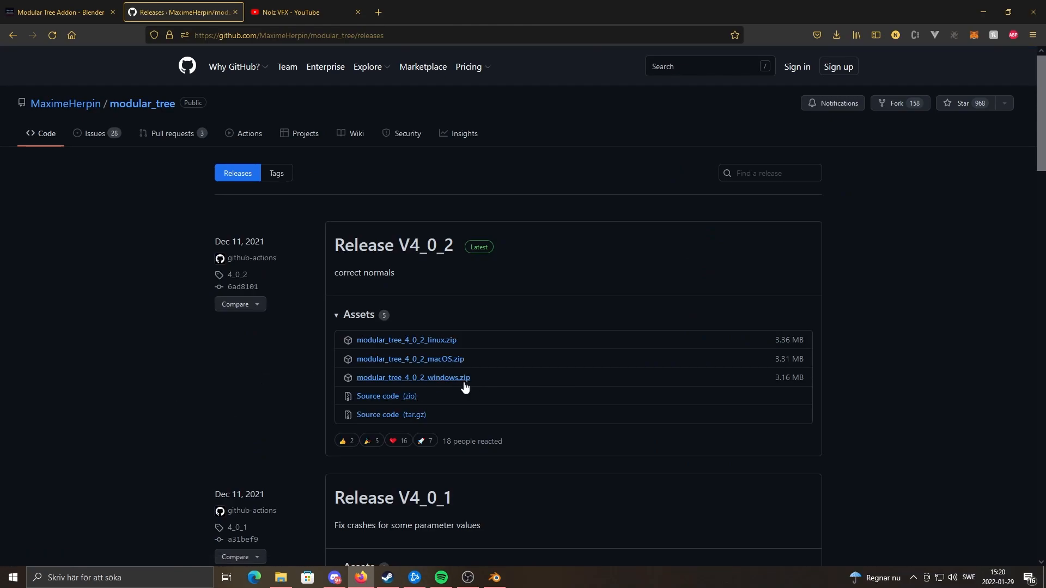
Download and save modular_tree_4_0_2_windows.zip from release V4_0_2.
{"action": "left_click", "coordinate": [412, 378]}
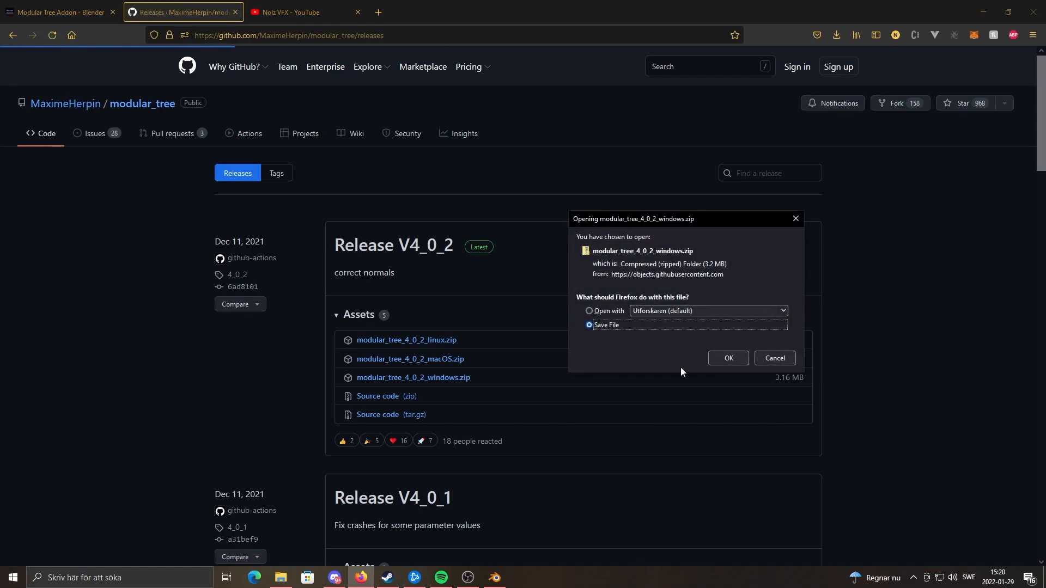
{"action": "left_click", "coordinate": [726, 359]}
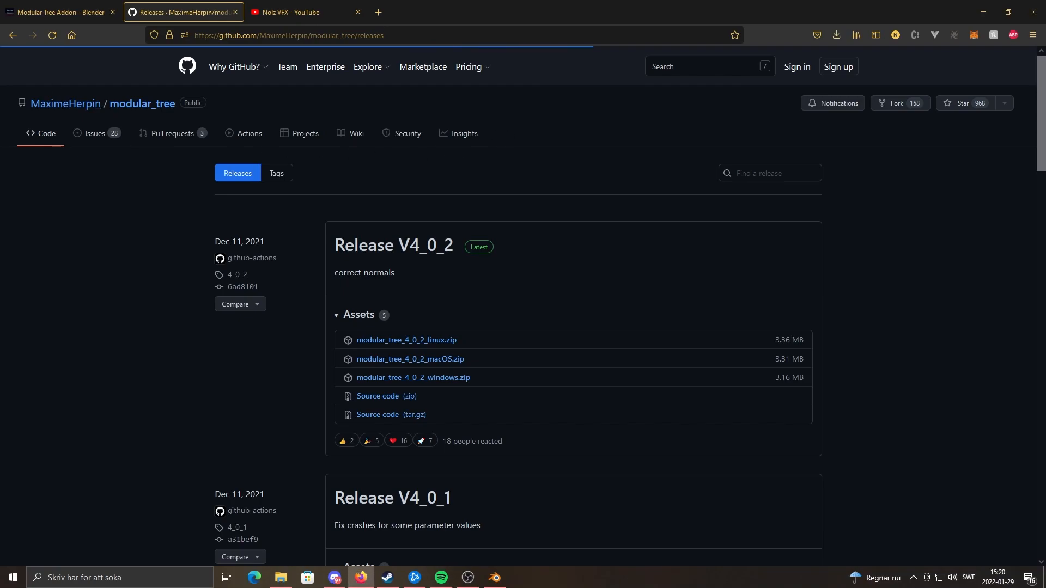
Return to Blender and bring up Edit > Preferences for the add-ons list.
{"action": "left_click", "coordinate": [494, 577]}
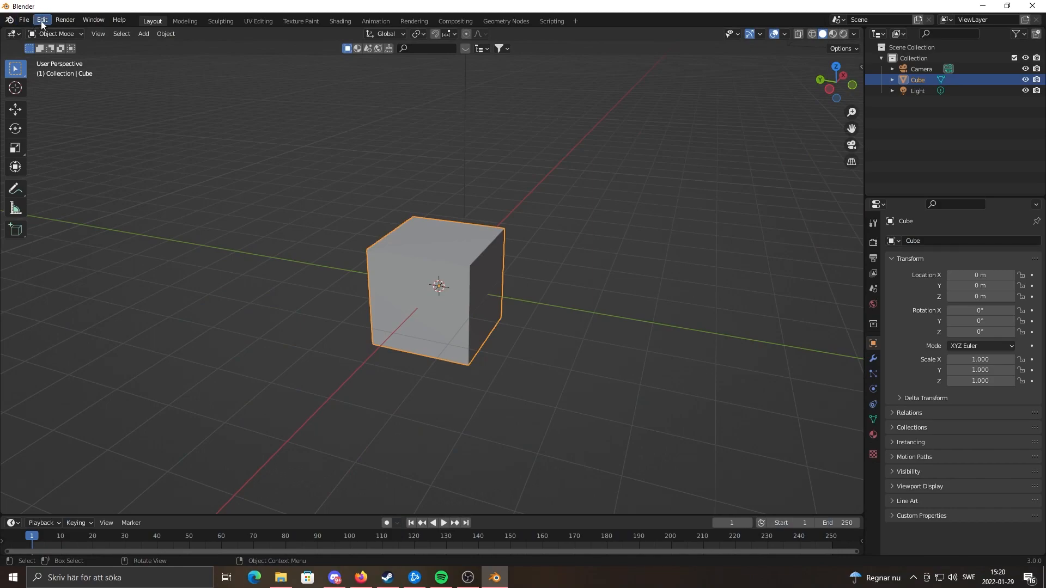
{"action": "left_click", "coordinate": [41, 20]}
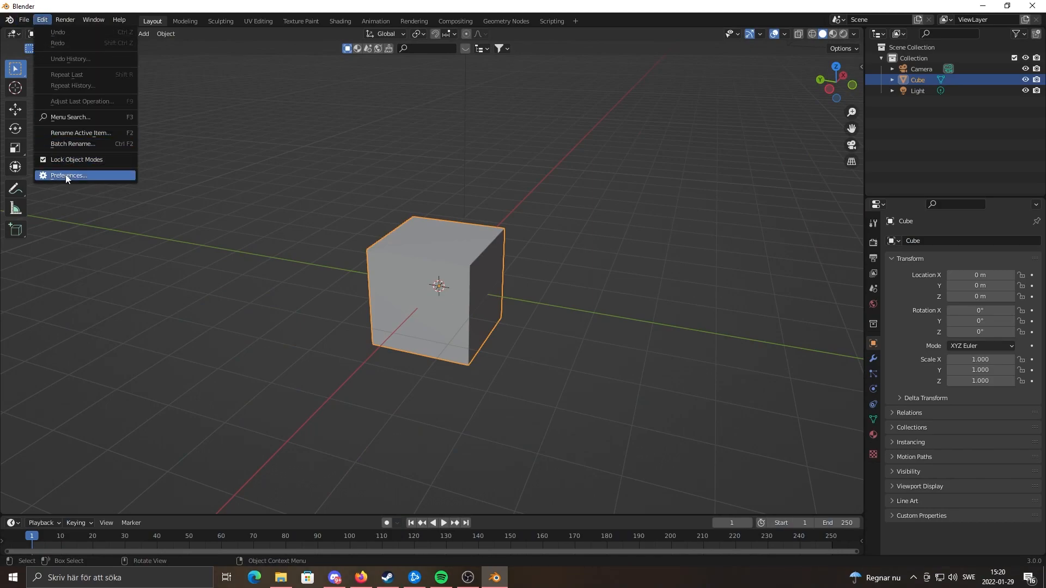
{"action": "left_click", "coordinate": [67, 176]}
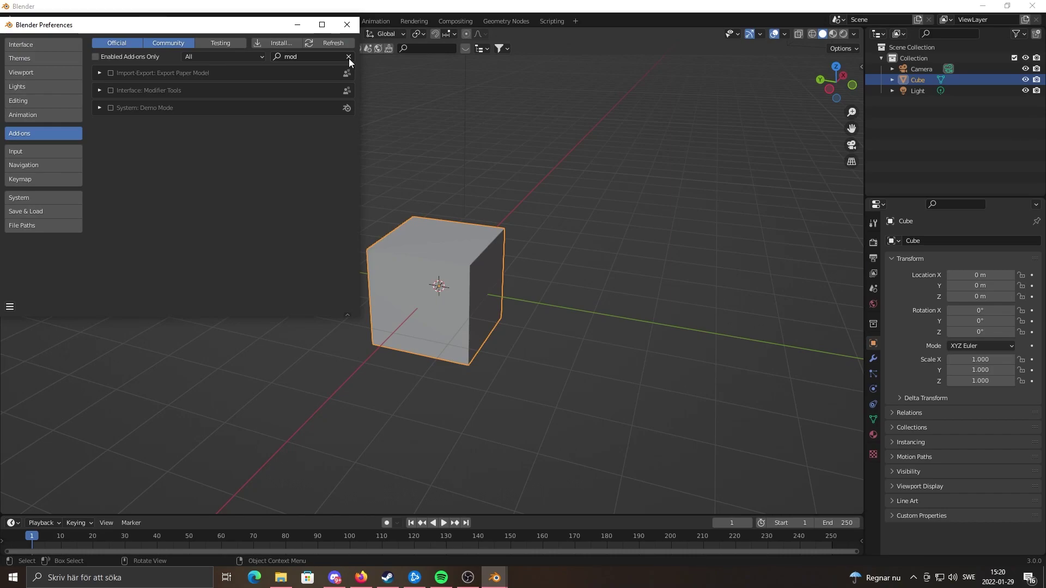
Install modular_tree_4_0_2_windows.zip from the Desktop as a Blender add-on.
{"action": "left_click", "coordinate": [278, 42]}
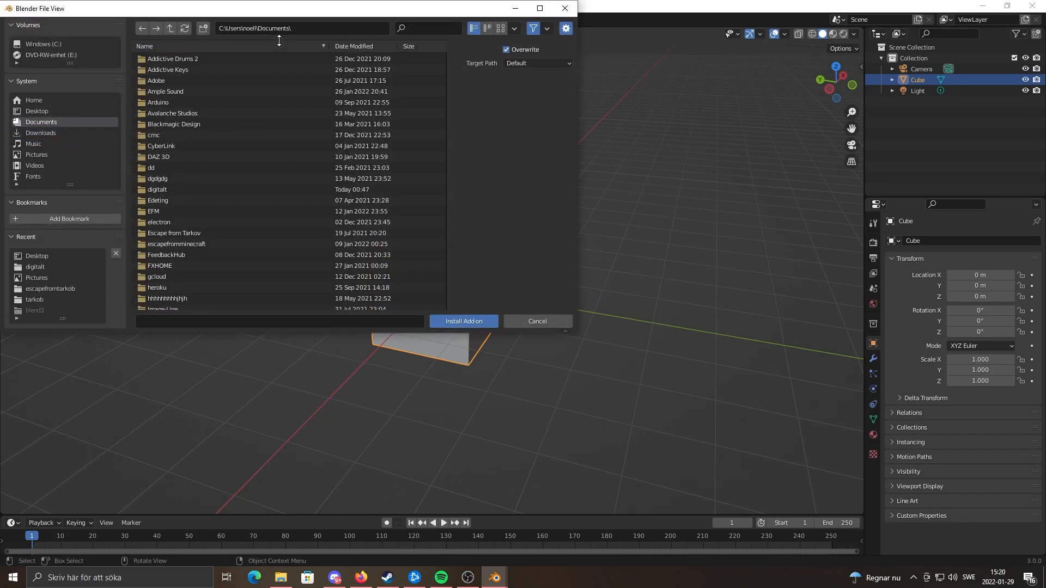
{"action": "scroll", "scroll_direction": "down", "scroll_amount": 3}
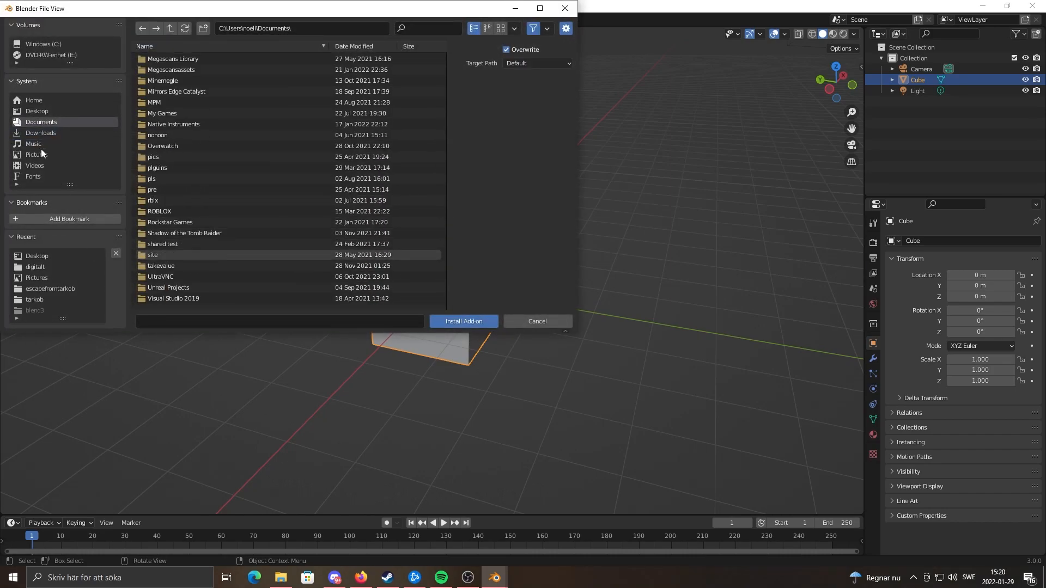
{"action": "left_click", "coordinate": [37, 112]}
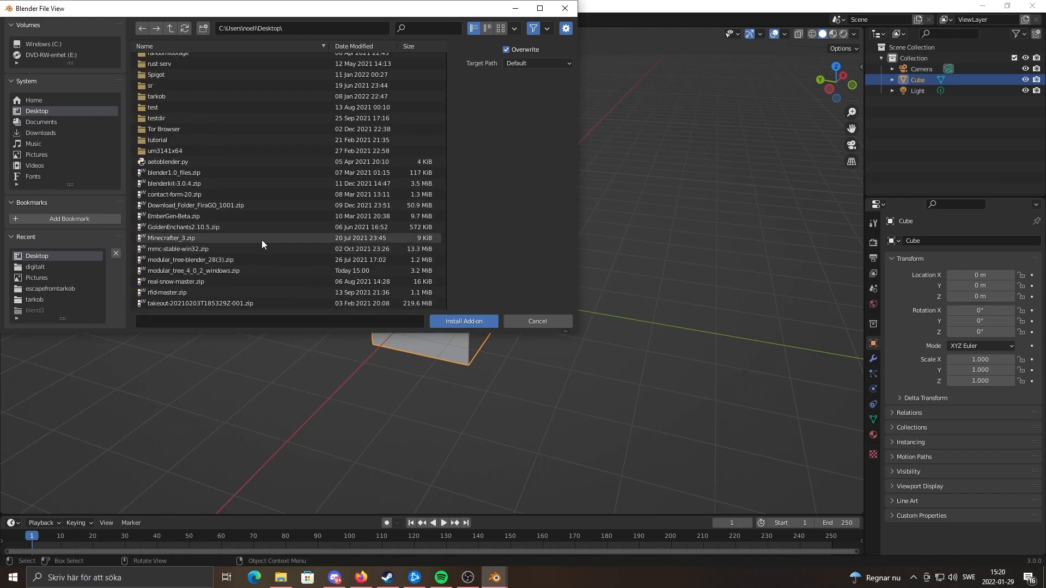
{"action": "mouse_move", "coordinate": [160, 194]}
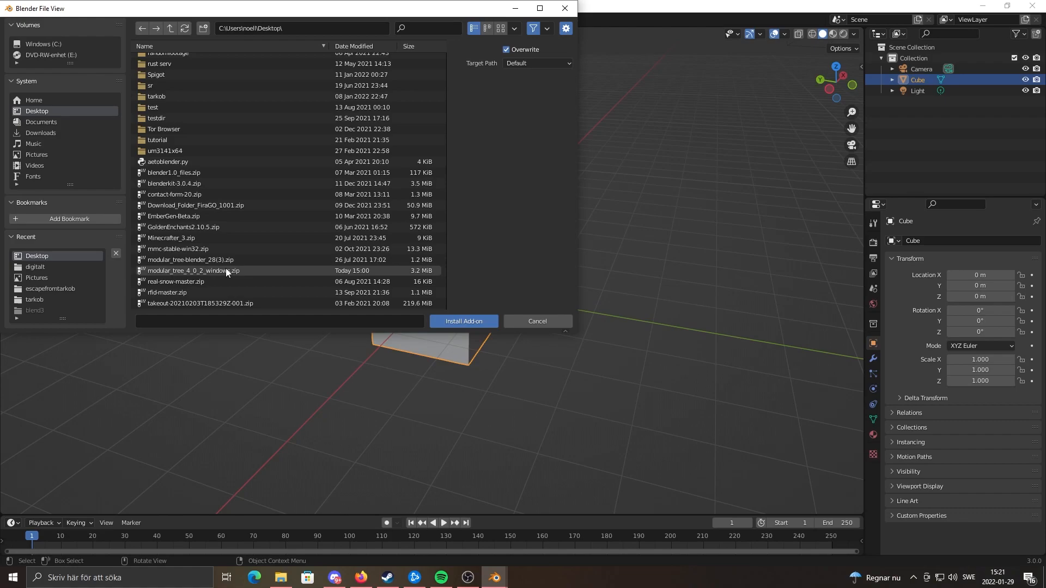
{"action": "left_click", "coordinate": [194, 271]}
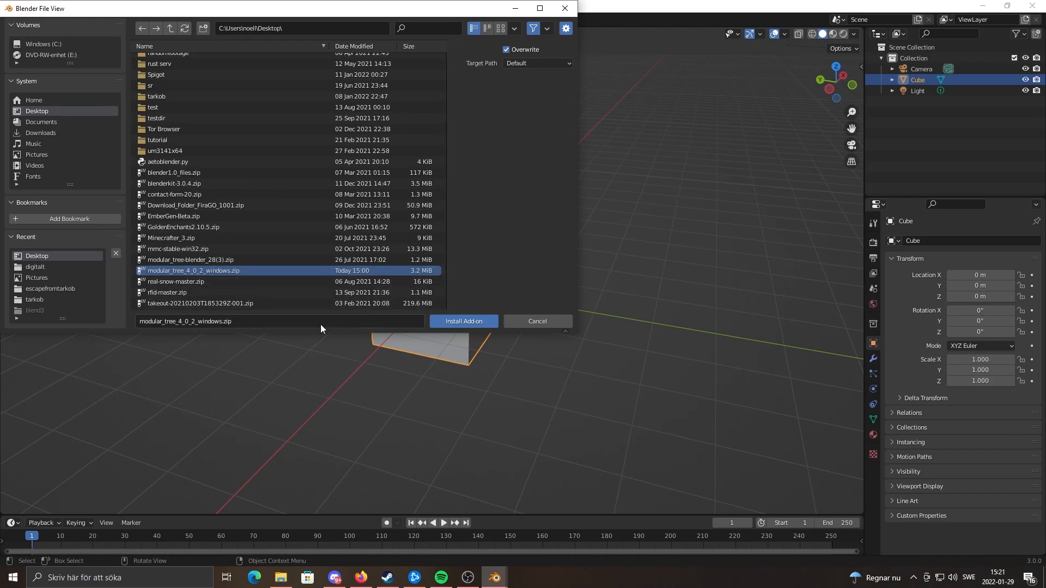
{"action": "left_click", "coordinate": [463, 320]}
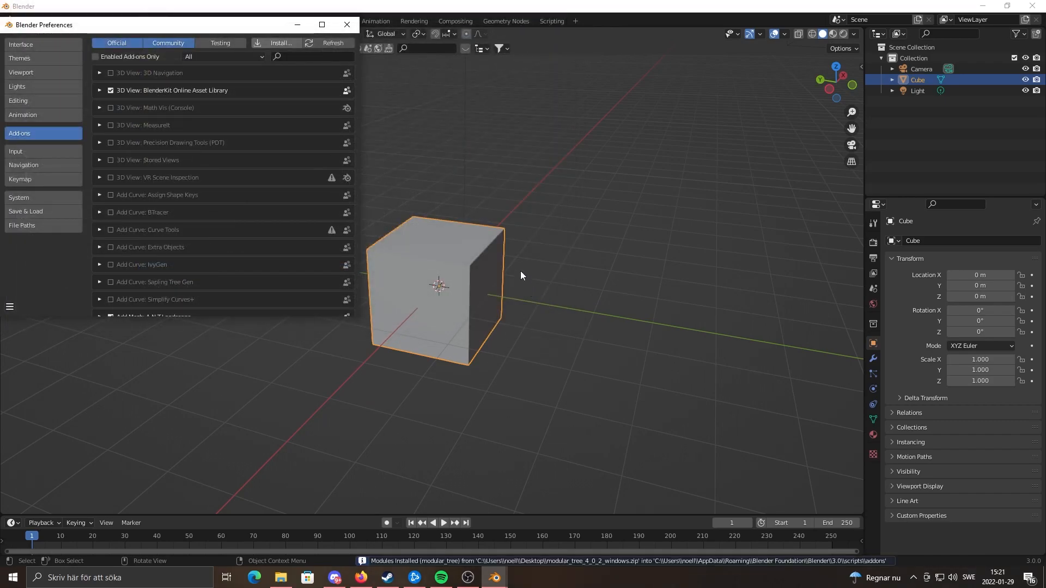
{"action": "mouse_move", "coordinate": [451, 393]}
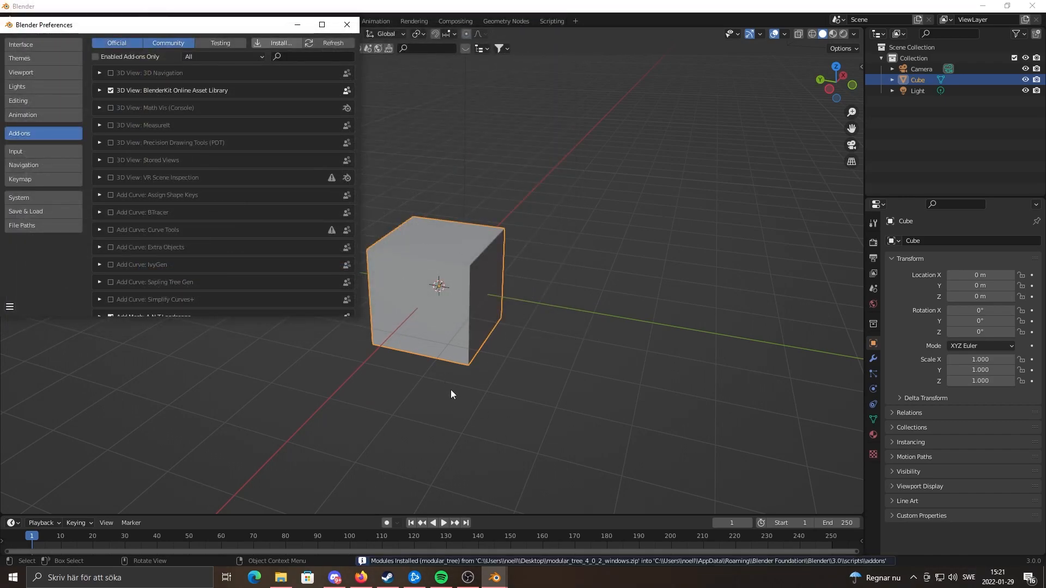
Search 'Modular Tree' in add-ons and enable Generic: Modular Tree.
{"action": "type", "text": "Modular Tree"}
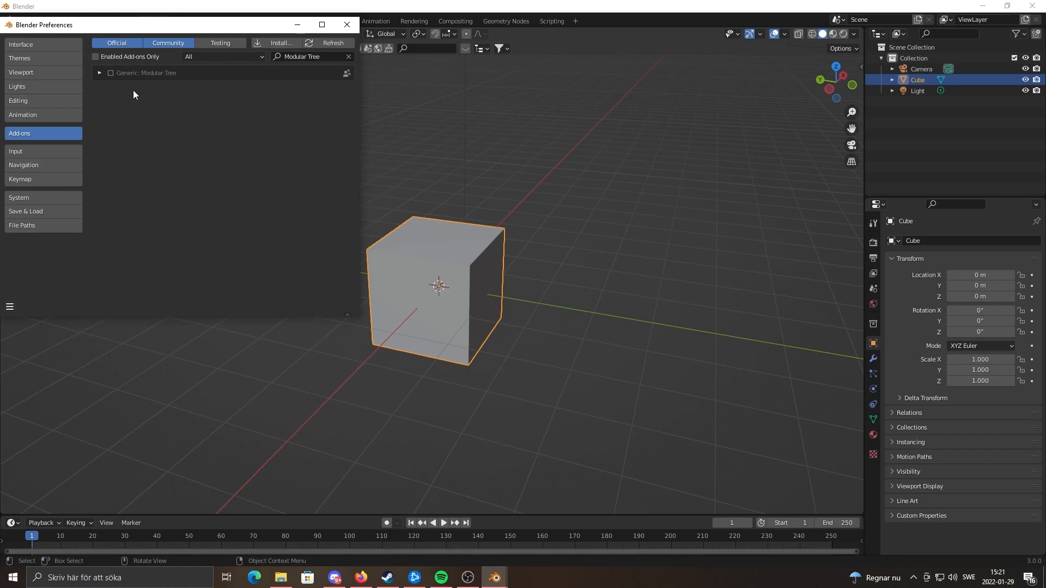
{"action": "mouse_move", "coordinate": [403, 140]}
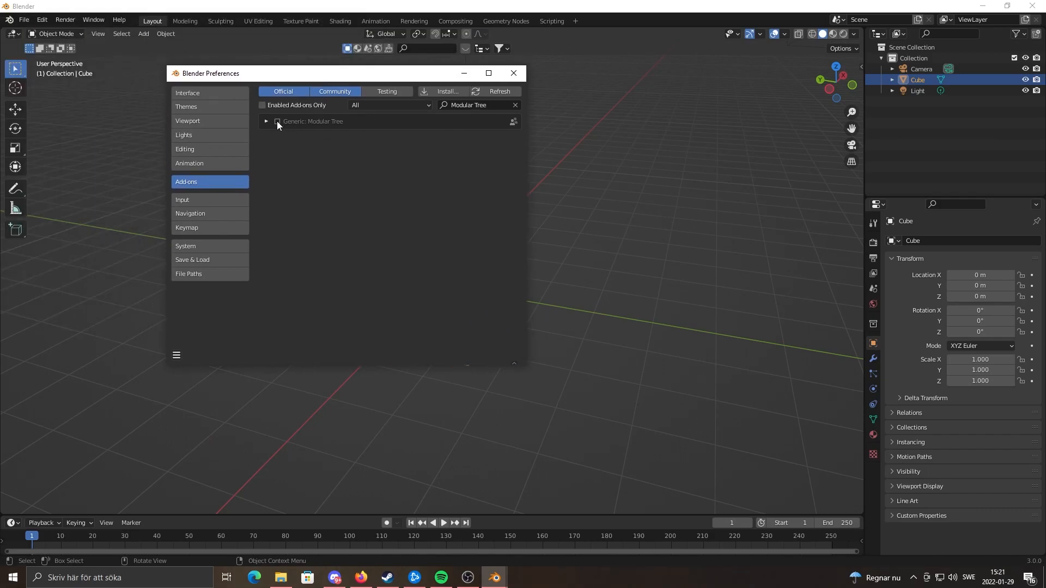
{"action": "left_click", "coordinate": [277, 121]}
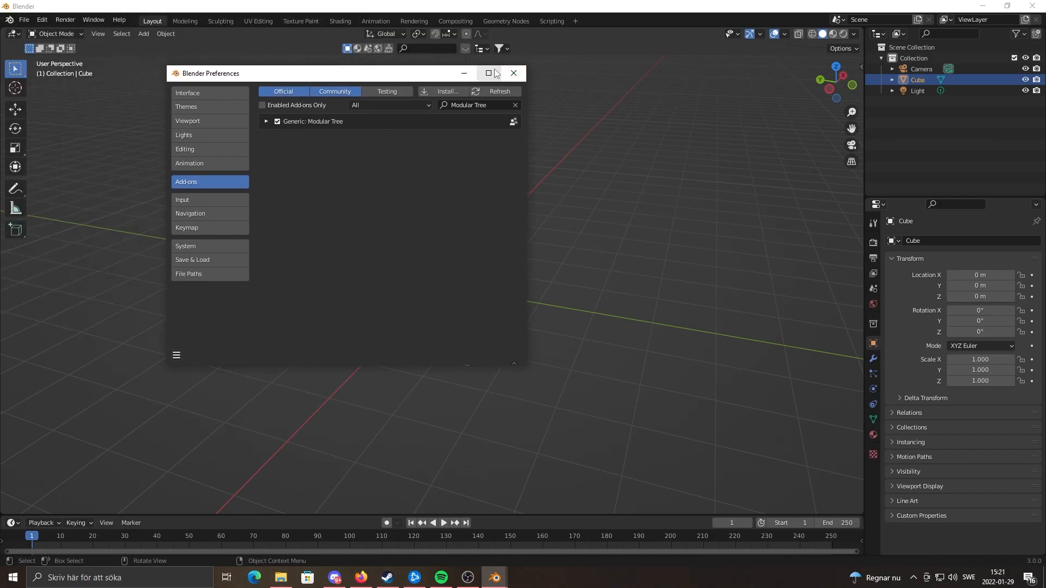
{"action": "left_click", "coordinate": [513, 73]}
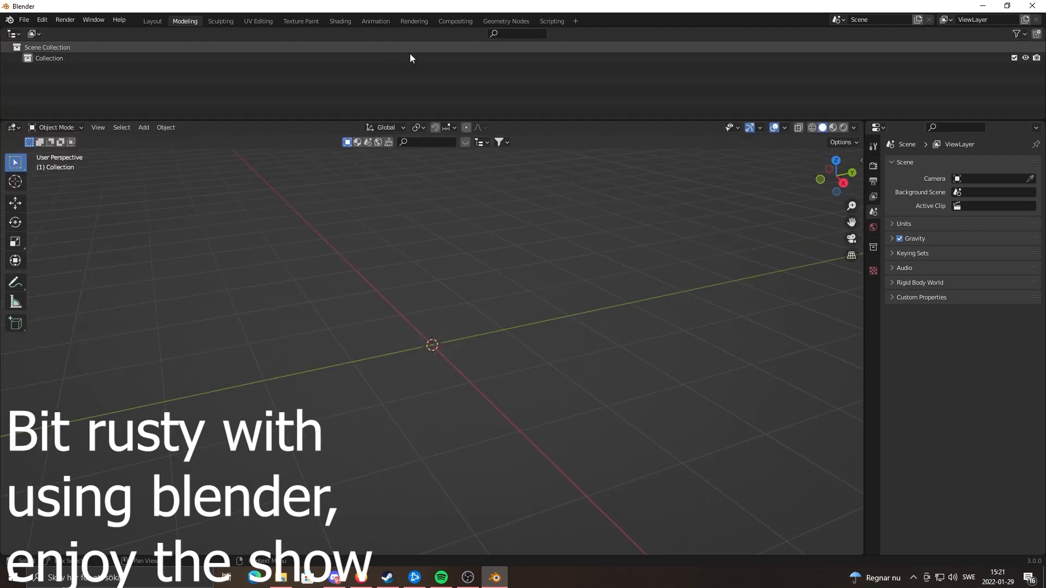
In the UV Editing workspace, change the left area's editor type to Mtree.
{"action": "left_click", "coordinate": [258, 20]}
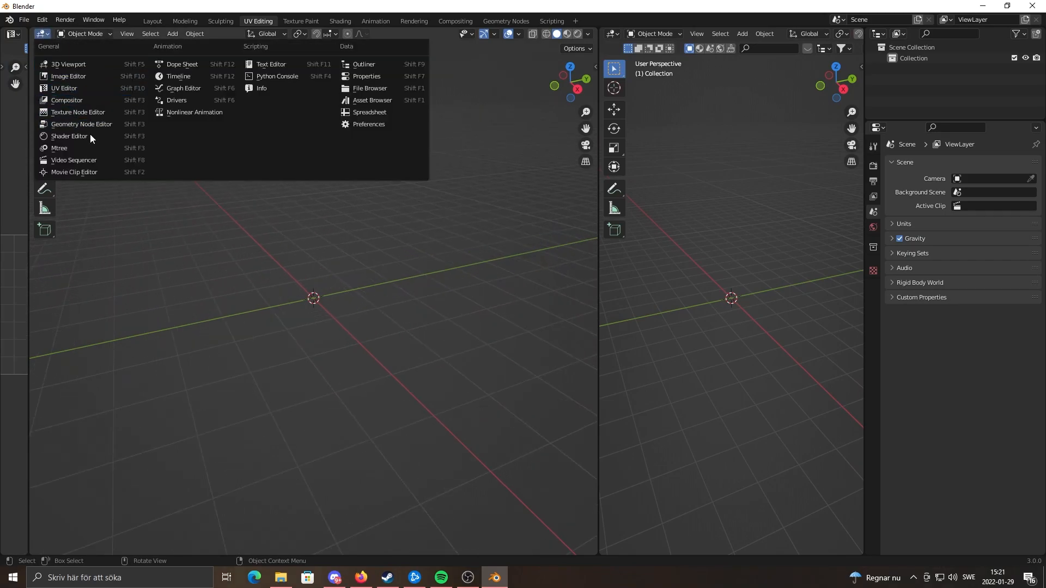
{"action": "left_click", "coordinate": [70, 136]}
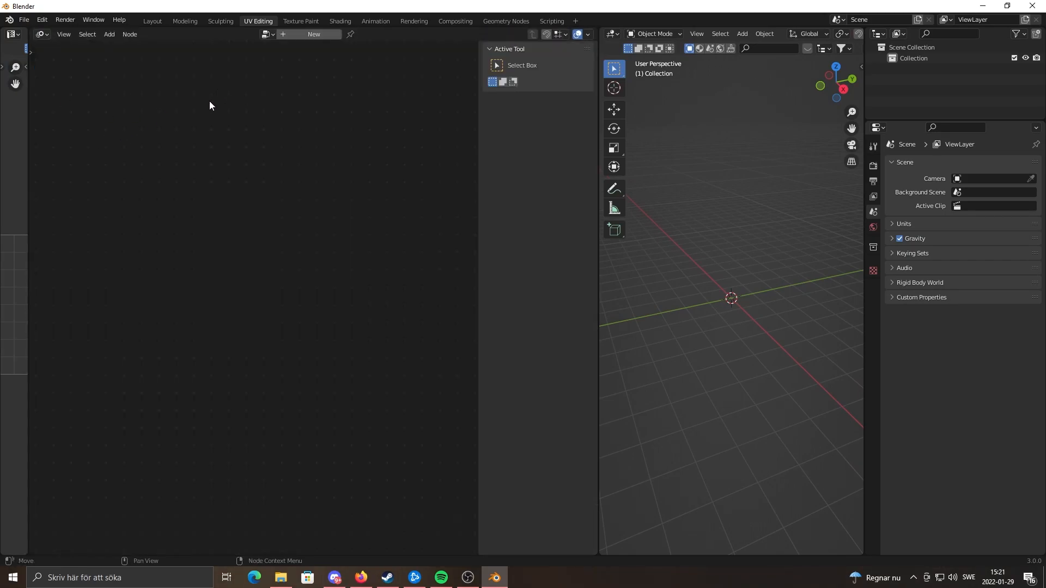
{"action": "mouse_move", "coordinate": [40, 35]}
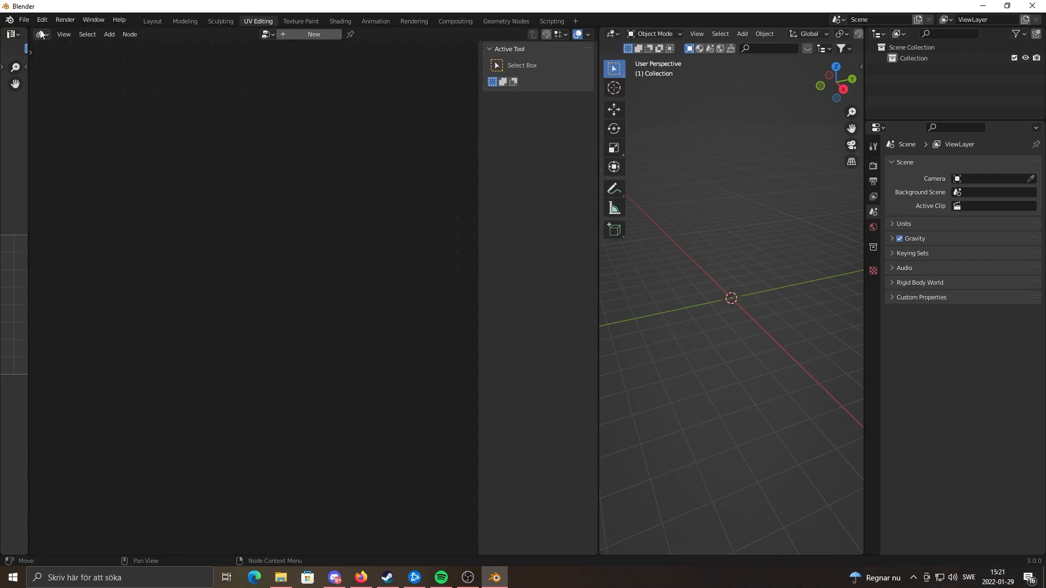
{"action": "left_click", "coordinate": [42, 34]}
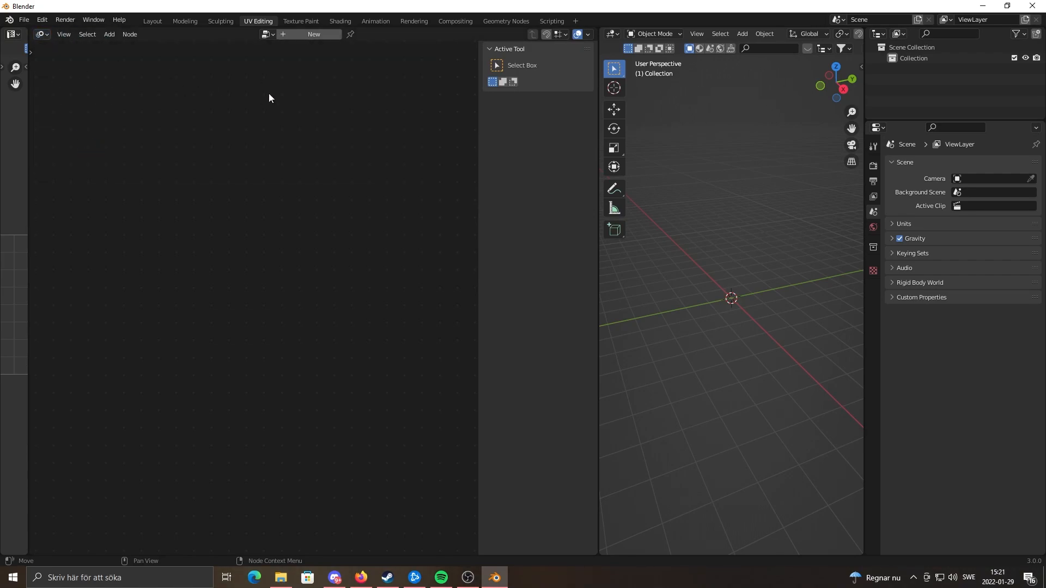
{"action": "mouse_move", "coordinate": [313, 34]}
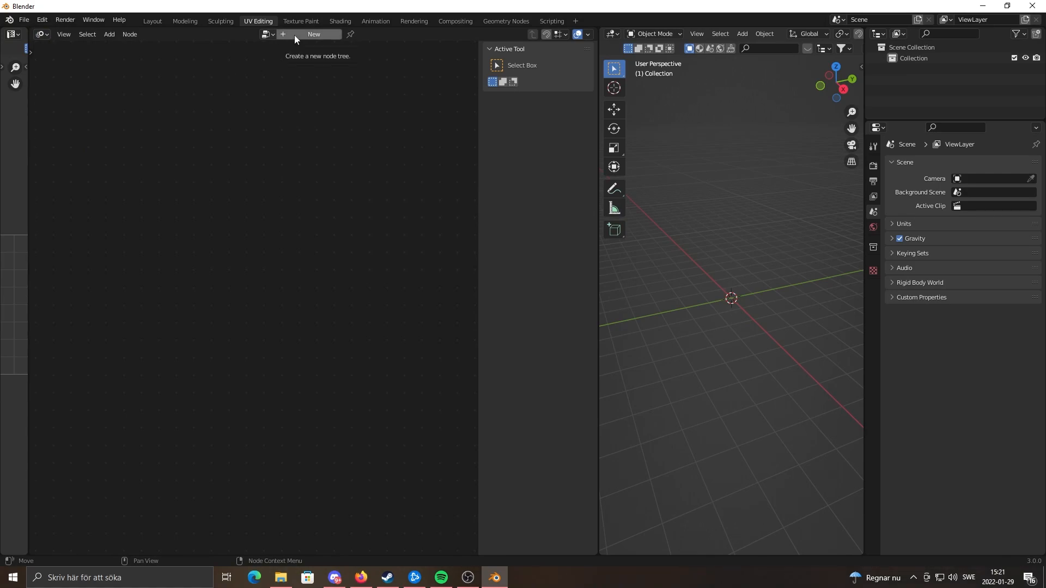
Create a new node tree 'NodeTree' from the Mtree editor header.
{"action": "left_click", "coordinate": [314, 33]}
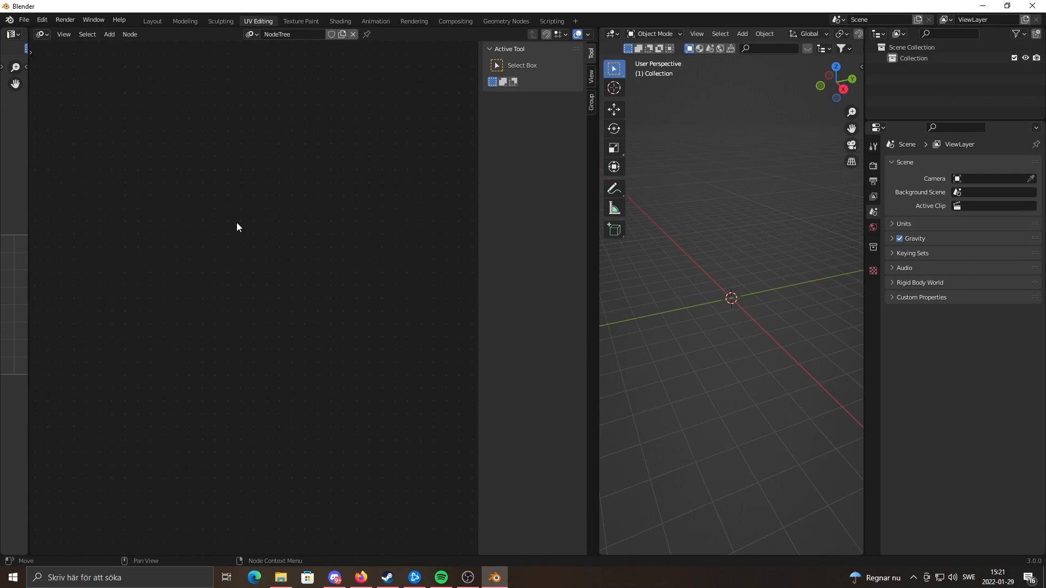
{"action": "mouse_move", "coordinate": [591, 104]}
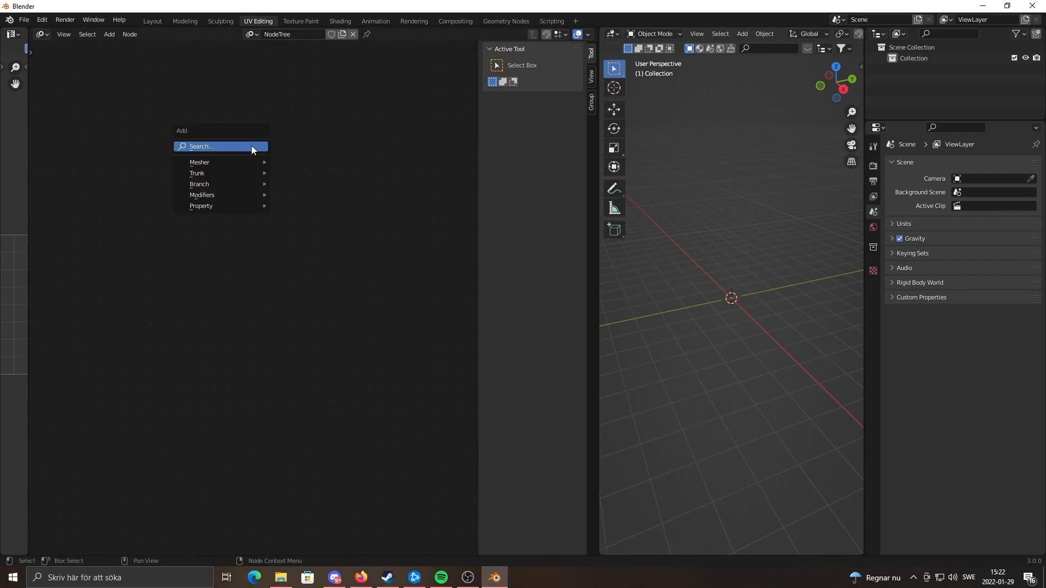
{"action": "mouse_move", "coordinate": [199, 161]}
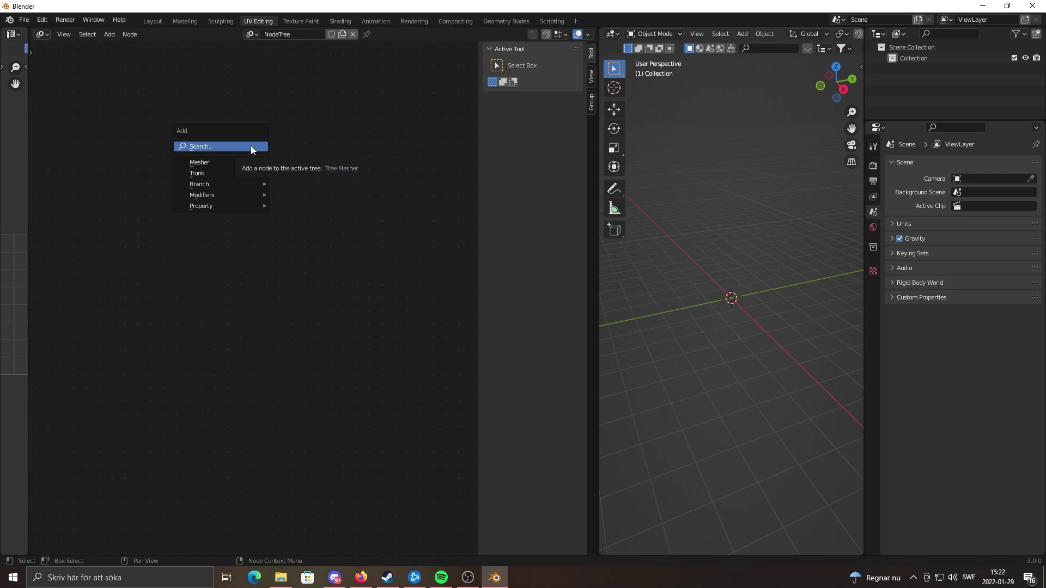
{"action": "mouse_move", "coordinate": [198, 162]}
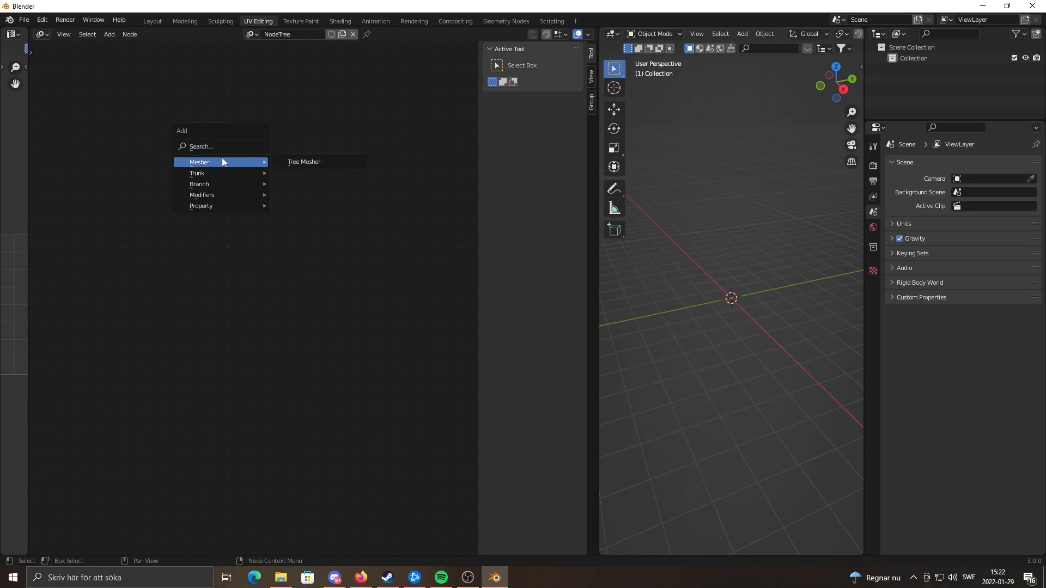
{"action": "mouse_move", "coordinate": [218, 165]}
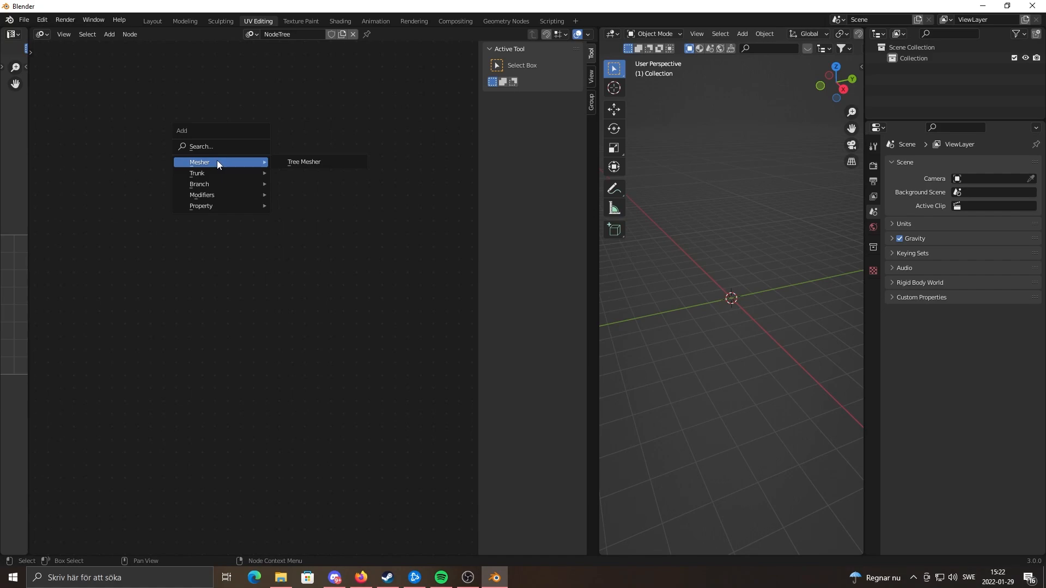
{"action": "mouse_move", "coordinate": [223, 173]}
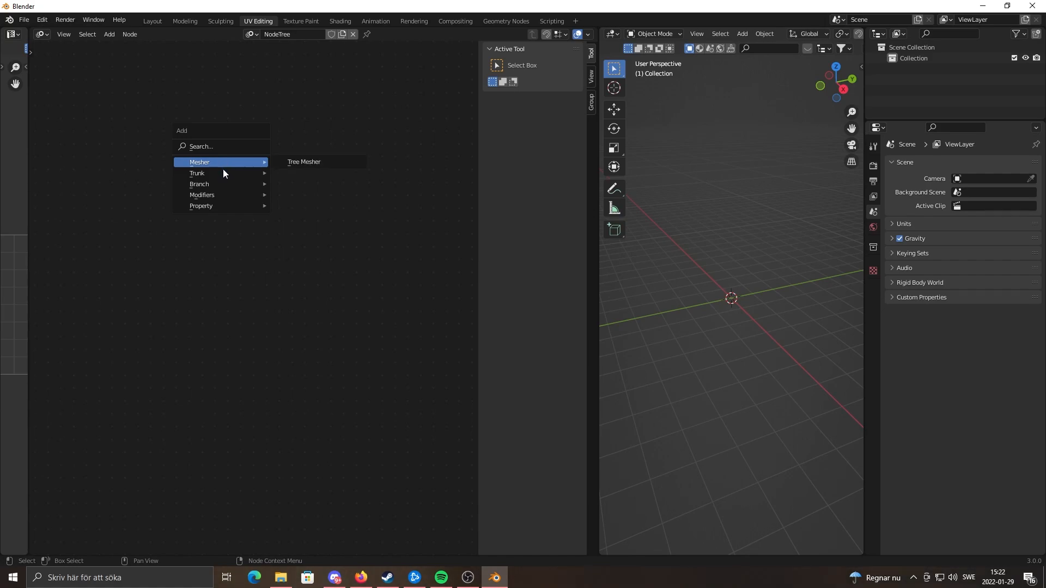
{"action": "mouse_move", "coordinate": [234, 165]}
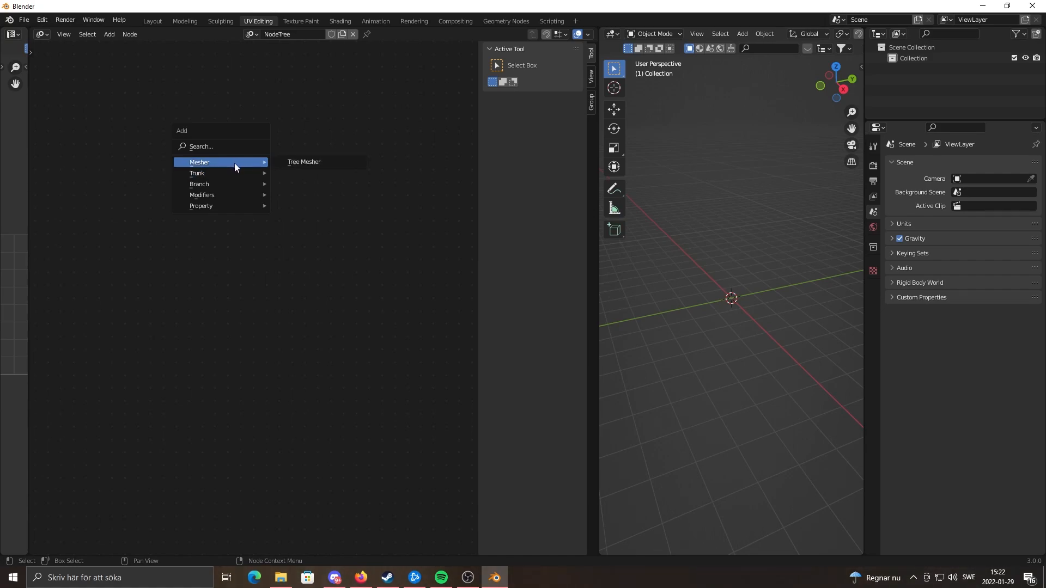
{"action": "mouse_move", "coordinate": [303, 161]}
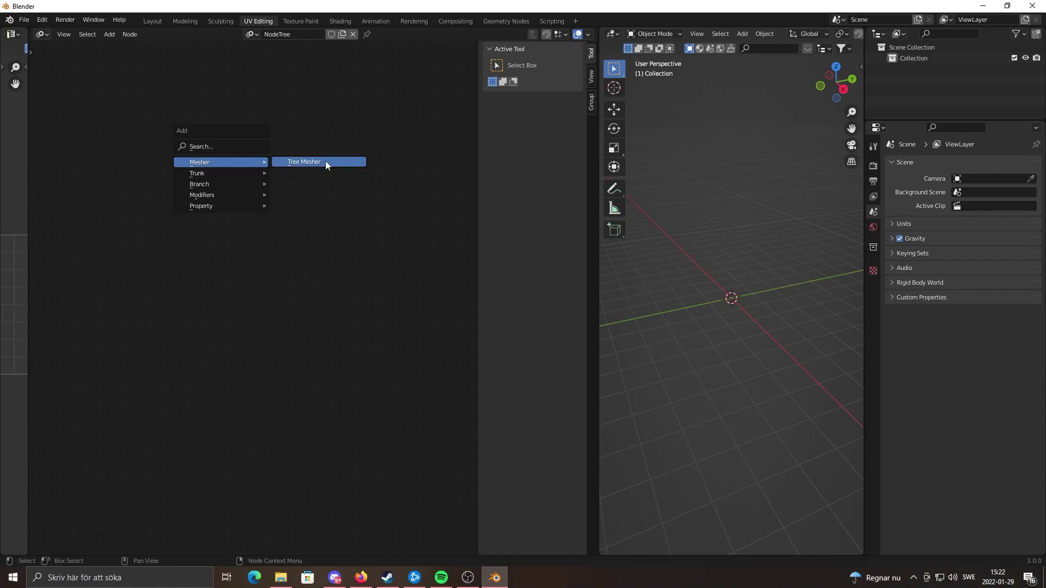
Add a Tree Mesher node via Shift+A > Mesher as the first node.
{"action": "left_click", "coordinate": [304, 161]}
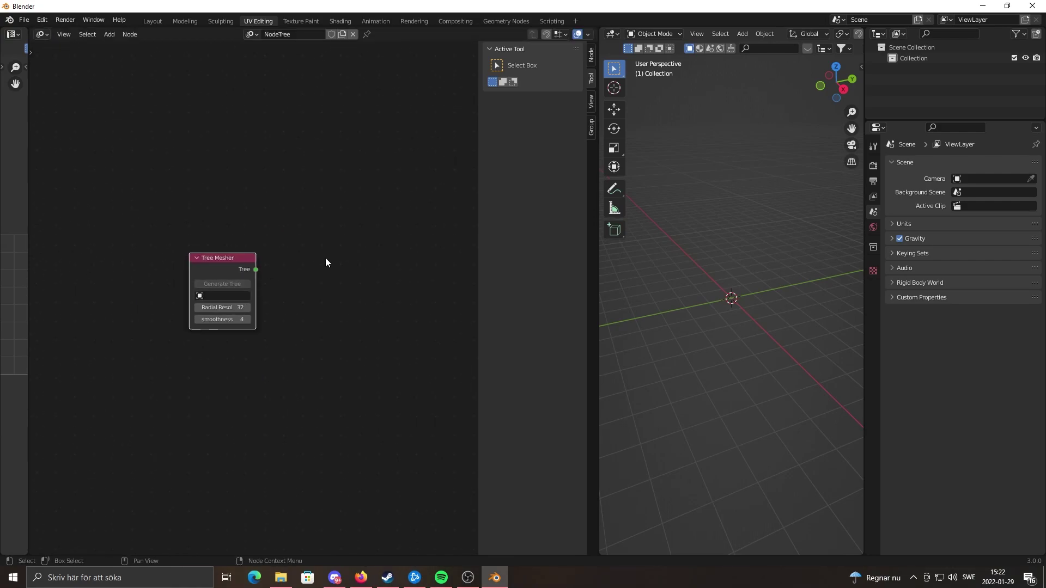
Add Trunk and Branches nodes and arrange Tree Mesher left of Trunk in a connected chain.
{"action": "left_click_drag", "start_coordinate": [217, 258], "coordinate": [194, 280]}
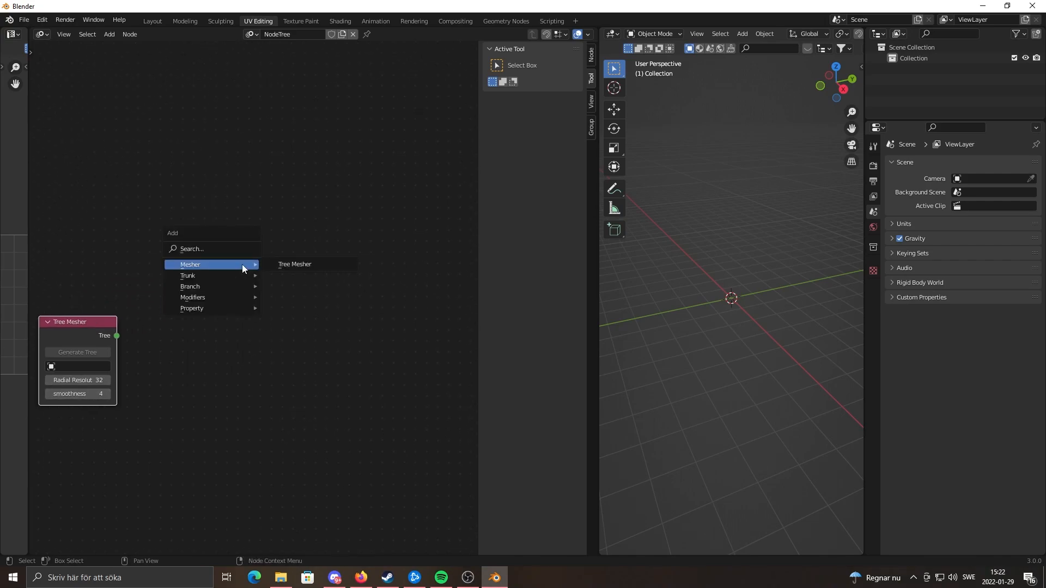
{"action": "mouse_move", "coordinate": [187, 276]}
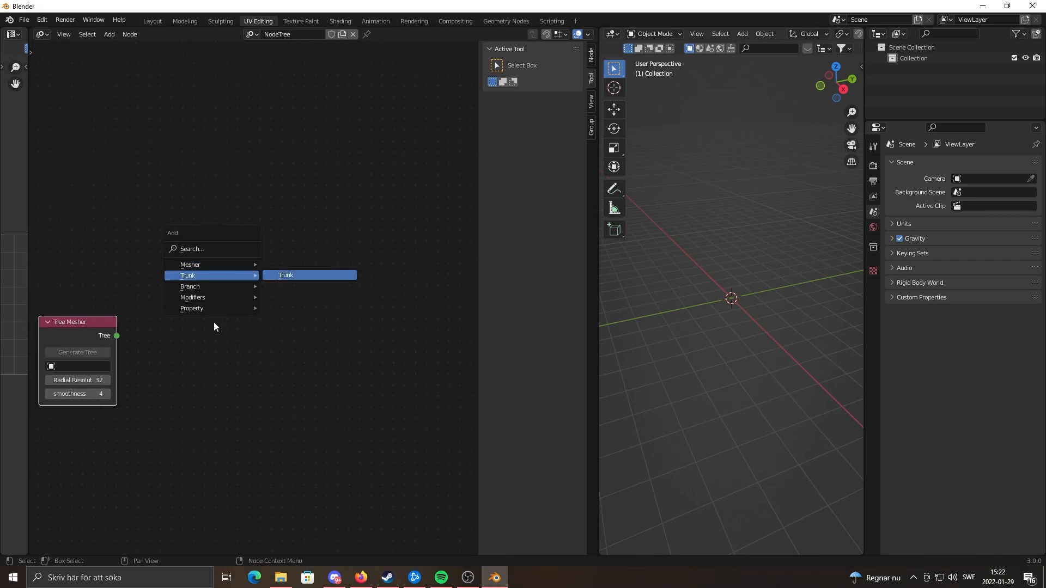
{"action": "left_click", "coordinate": [284, 275]}
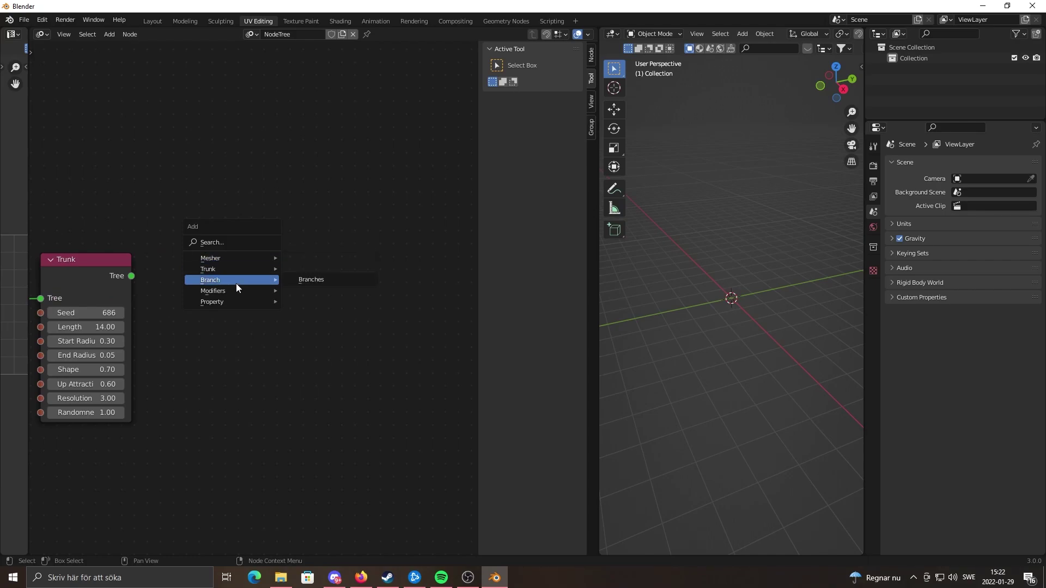
{"action": "left_click", "coordinate": [310, 278]}
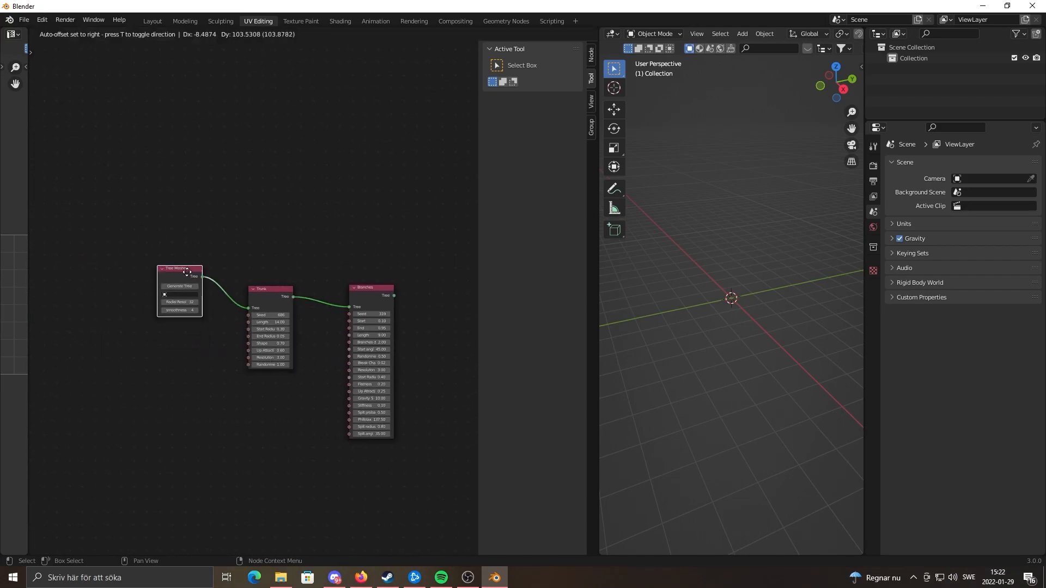
{"action": "left_click_drag", "start_coordinate": [182, 268], "coordinate": [172, 293]}
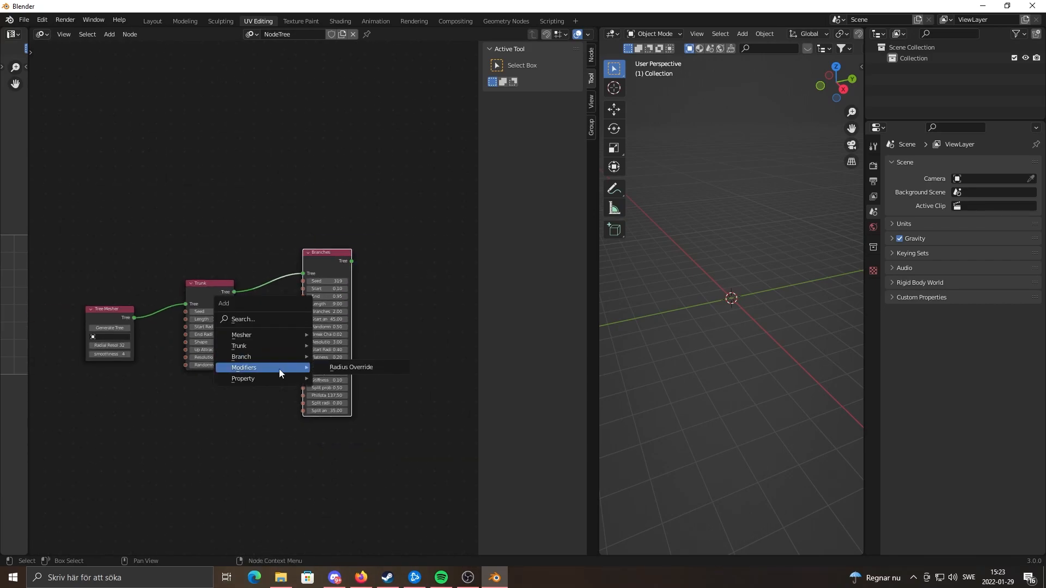
{"action": "left_click", "coordinate": [351, 367]}
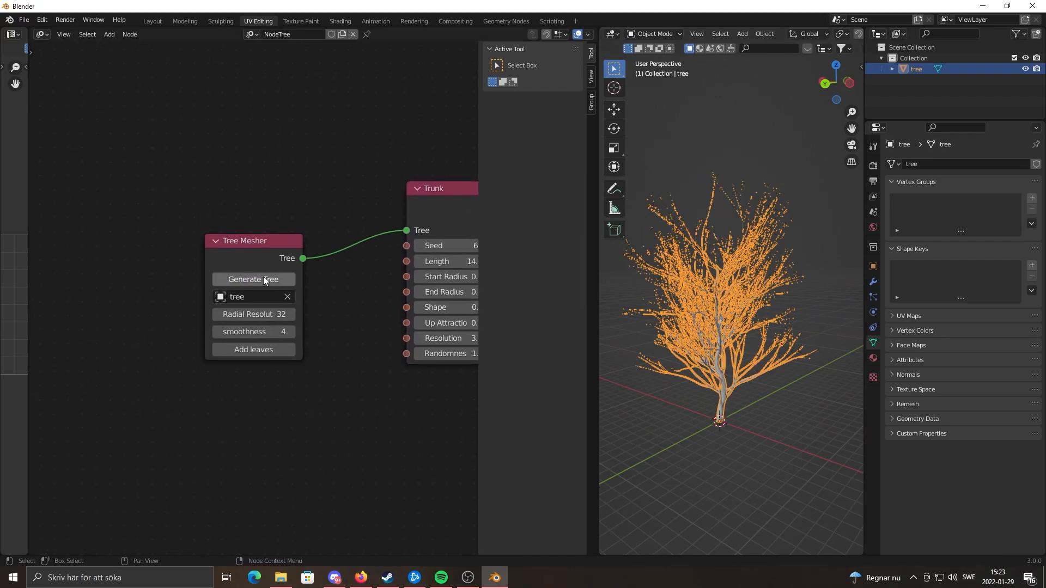
{"action": "mouse_move", "coordinate": [253, 350]}
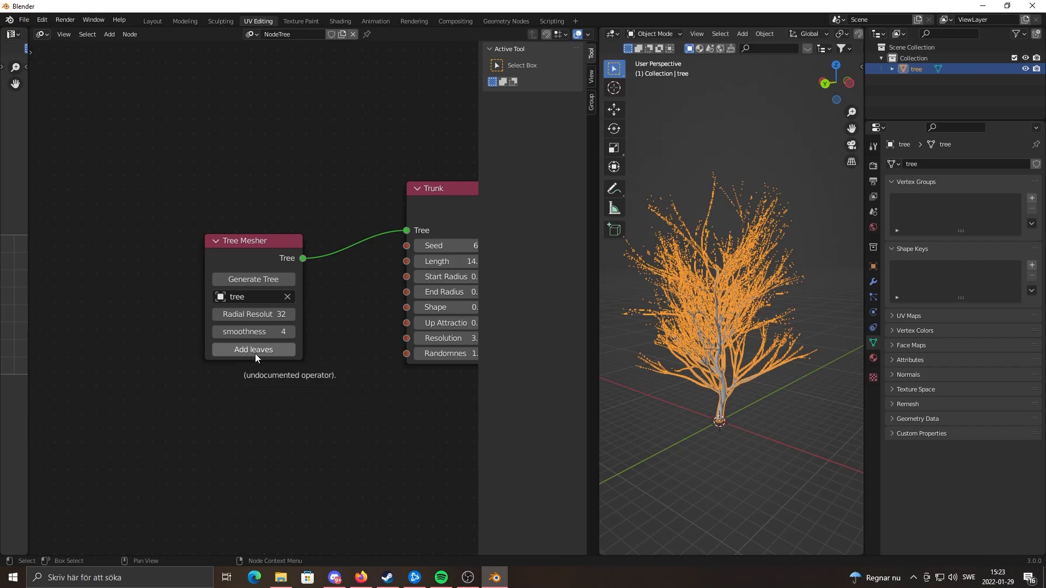
{"action": "mouse_move", "coordinate": [284, 358]}
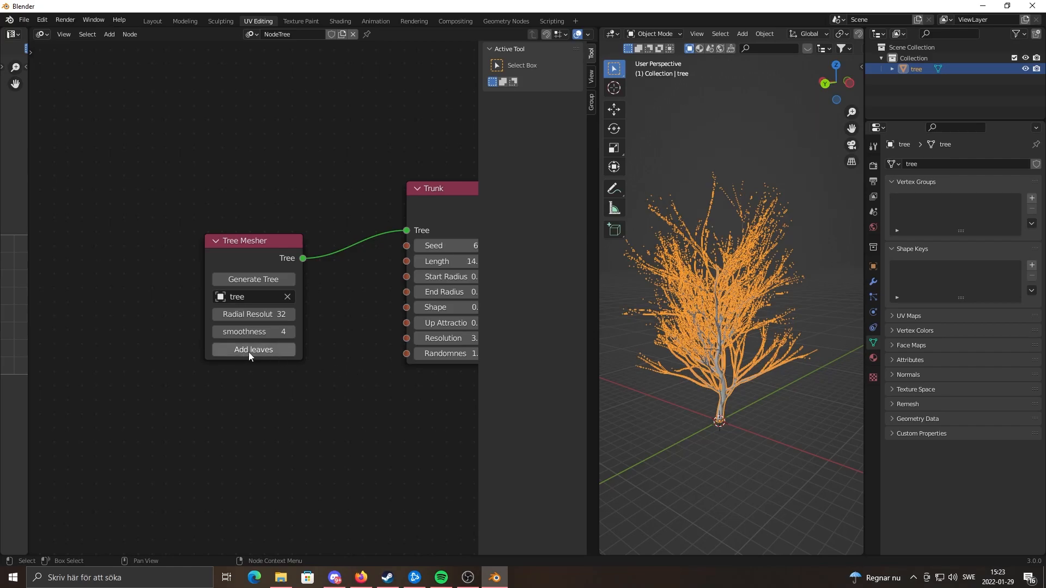
Use Add leaves on Tree Mesher so 'twig' is scattered over the 'tree' branches.
{"action": "left_click", "coordinate": [253, 350]}
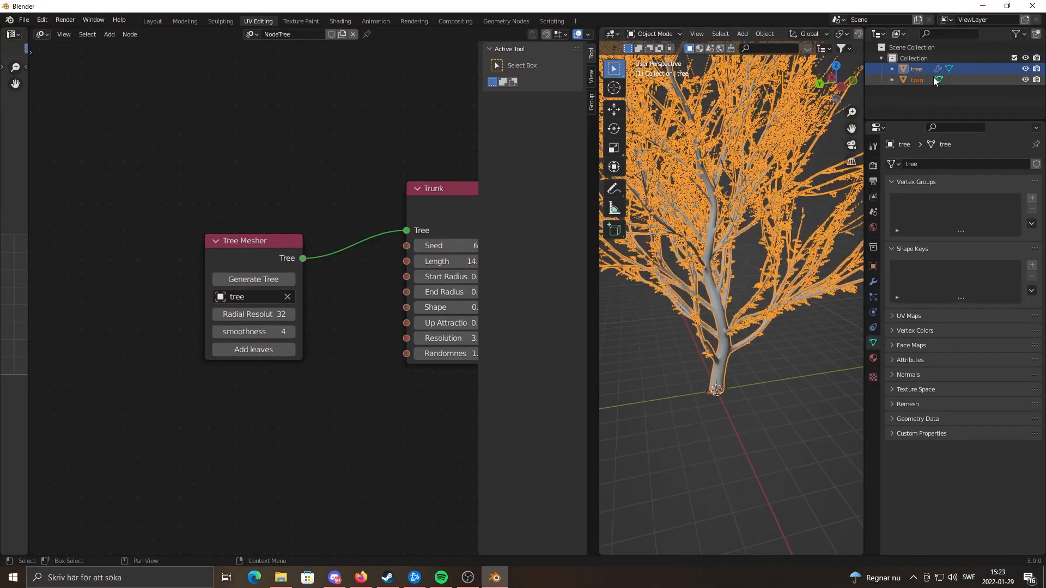
{"action": "left_click", "coordinate": [916, 79]}
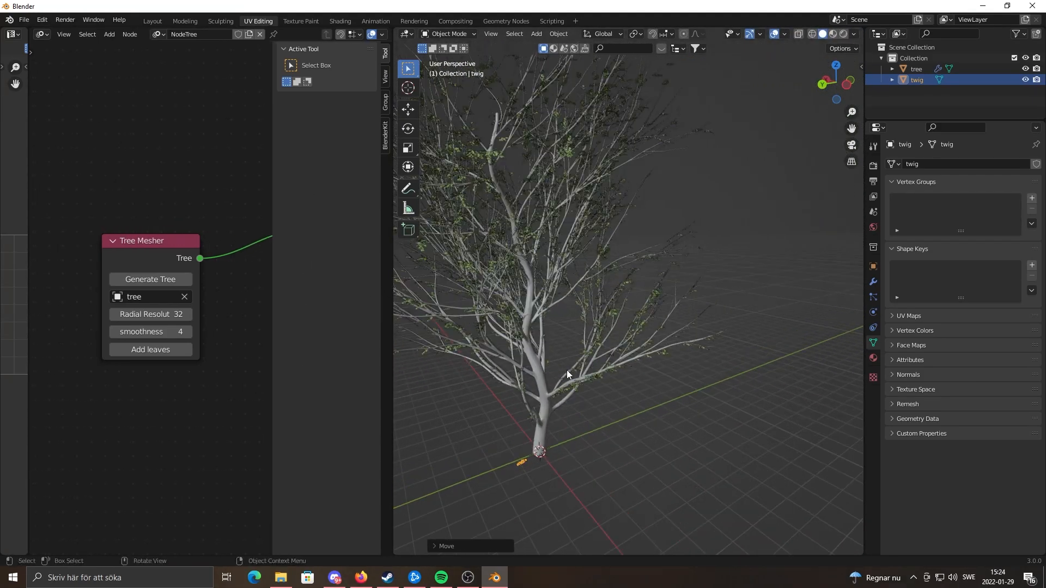
{"action": "left_click", "coordinate": [916, 68]}
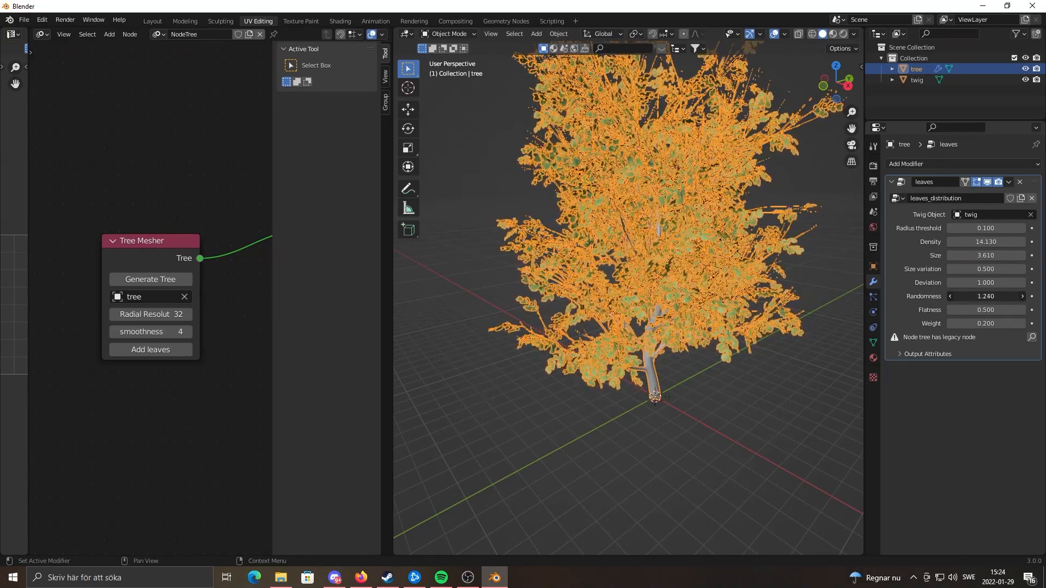
Set the leaf Randomness to 0.73 and Weight to 0.35 on the tree.
{"action": "left_click", "coordinate": [950, 297]}
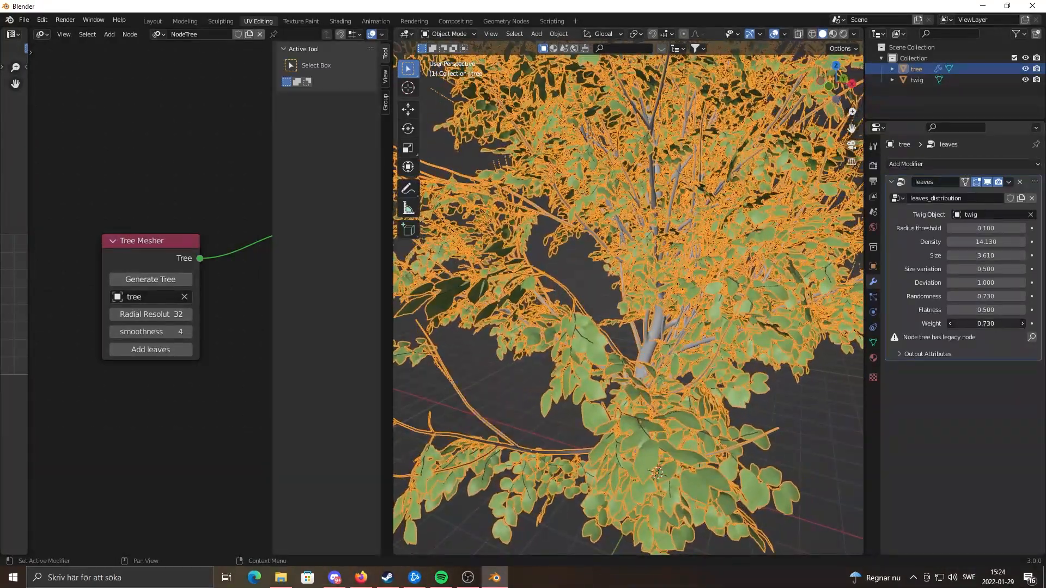
{"action": "left_click", "coordinate": [950, 324]}
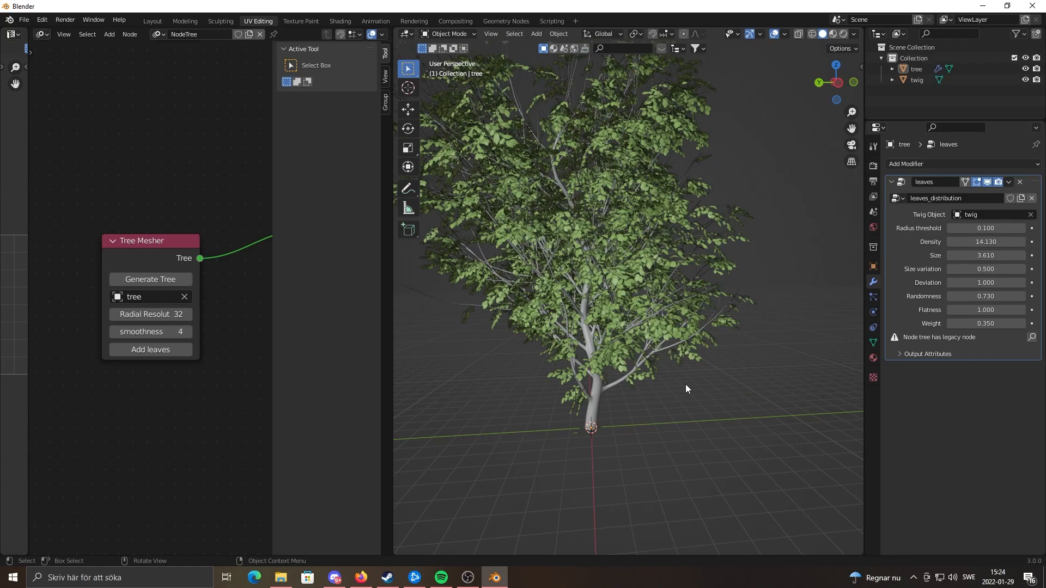
{"action": "mouse_move", "coordinate": [832, 196]}
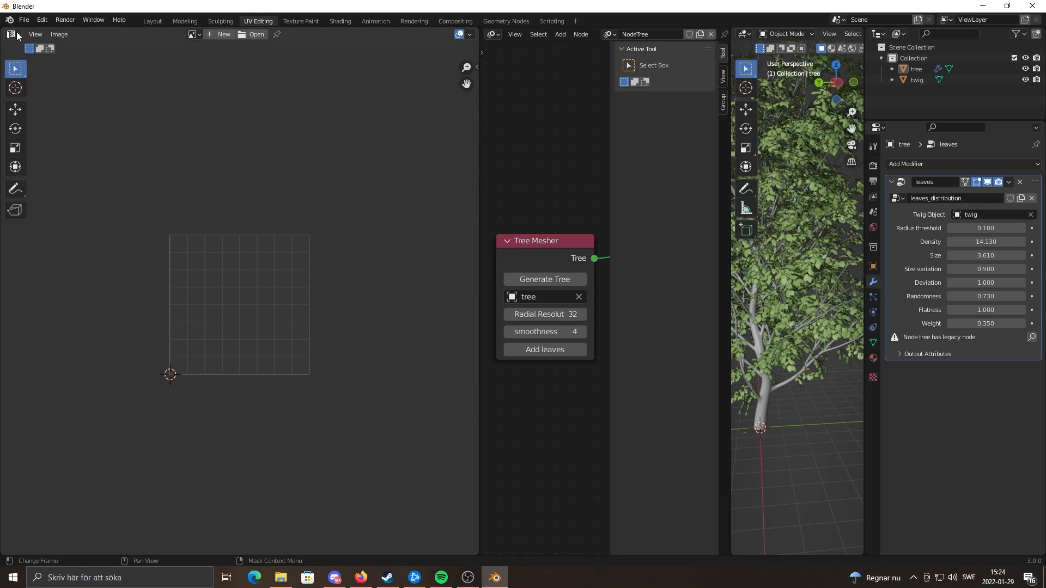
Switch the new area to the Geometry Node Editor showing the leaves node graph.
{"action": "left_click", "coordinate": [12, 34]}
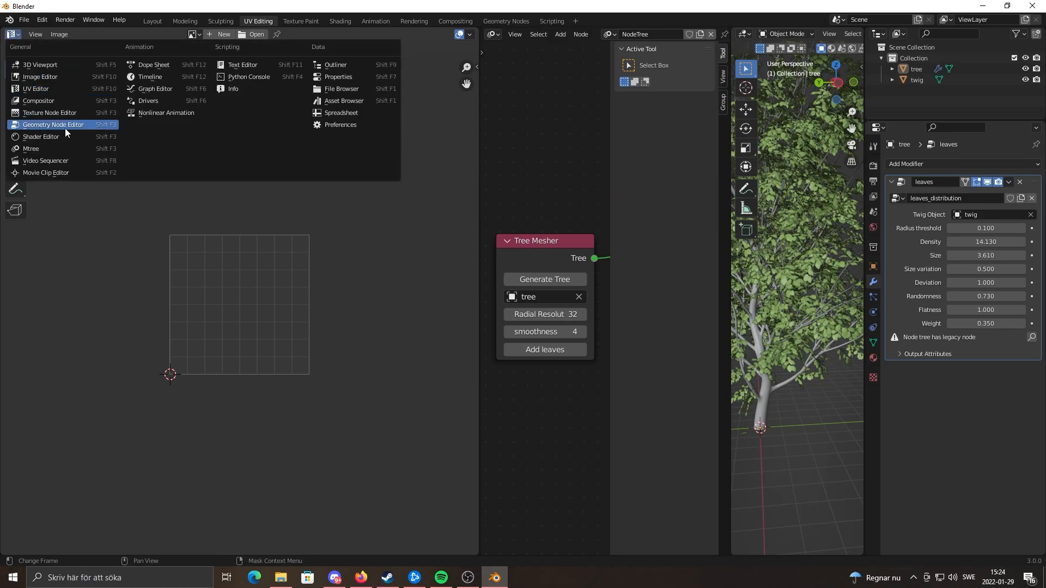
{"action": "left_click", "coordinate": [52, 125]}
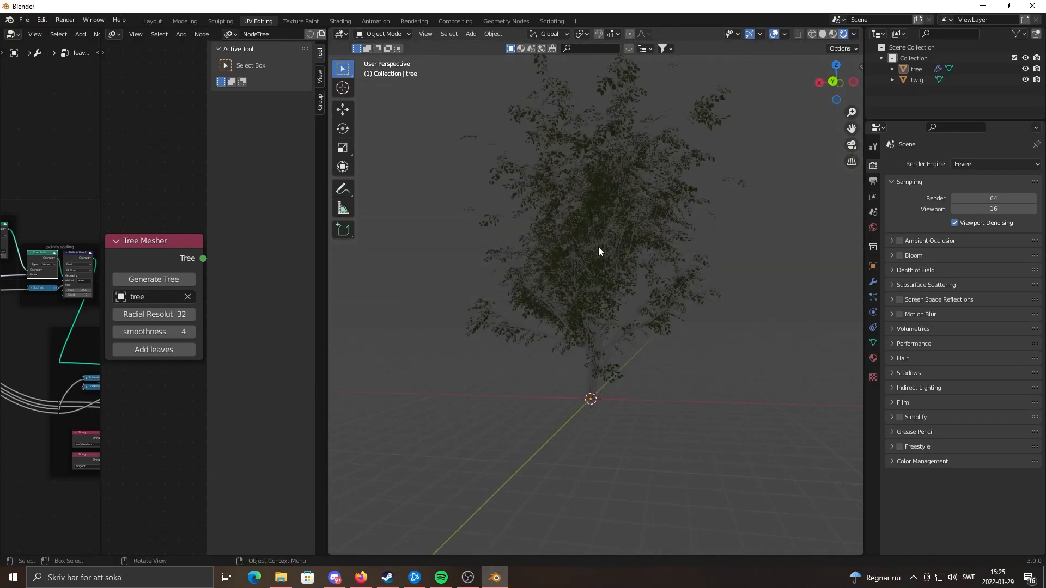
{"action": "mouse_move", "coordinate": [612, 251]}
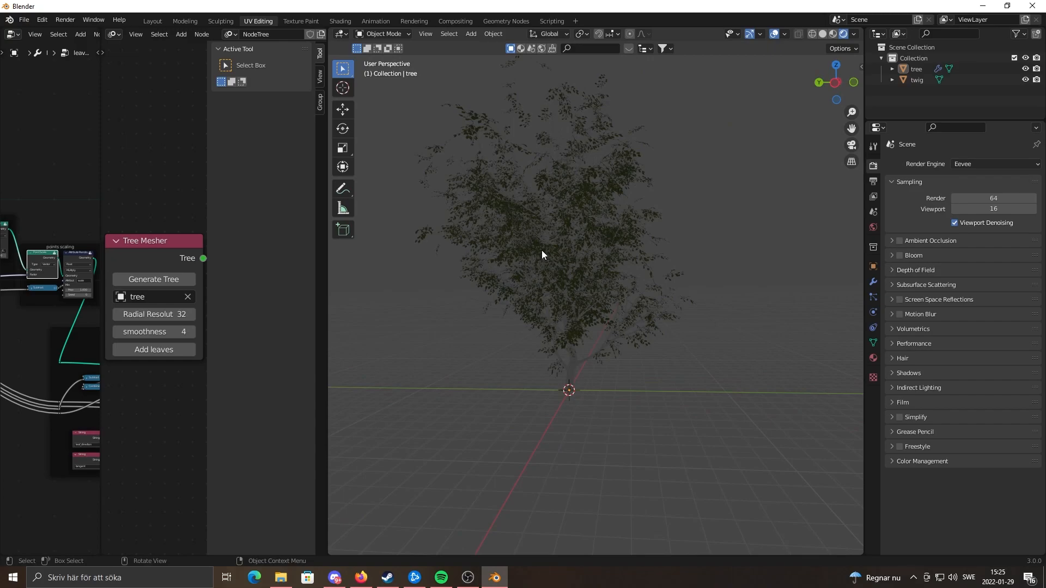
{"action": "scroll", "scroll_direction": "down", "scroll_amount": 3}
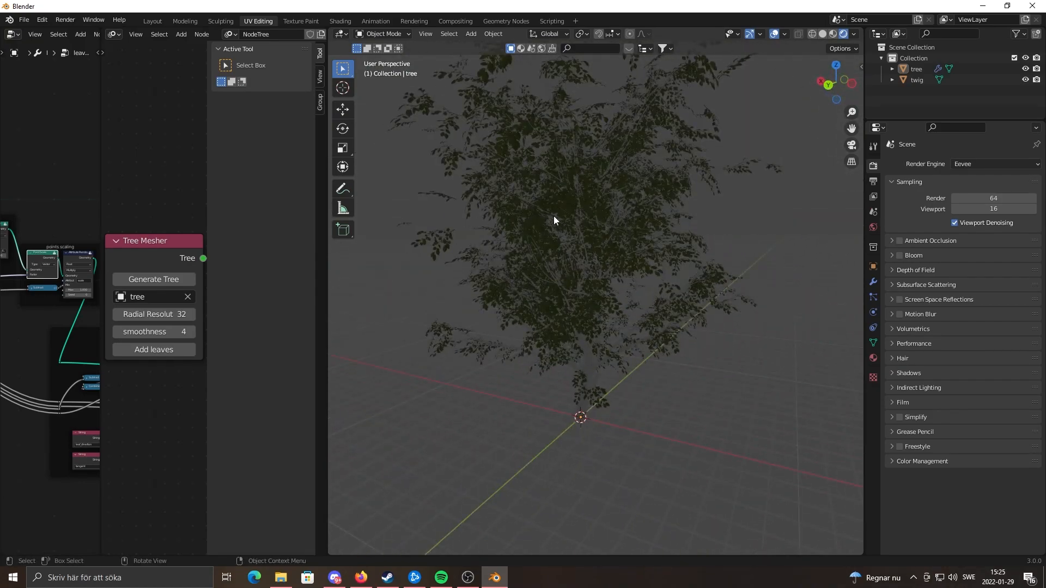
{"action": "mouse_move", "coordinate": [676, 101]}
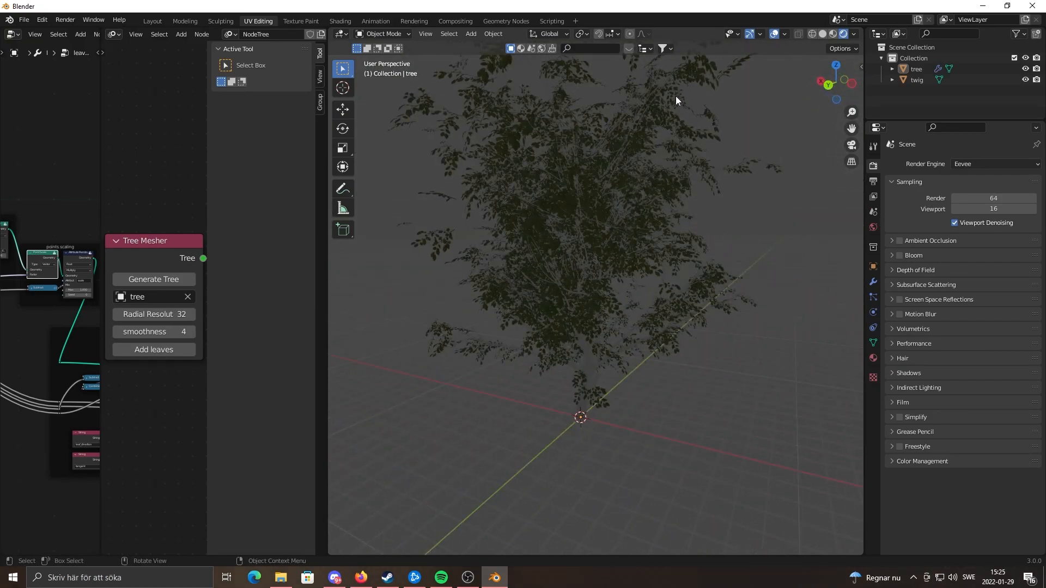